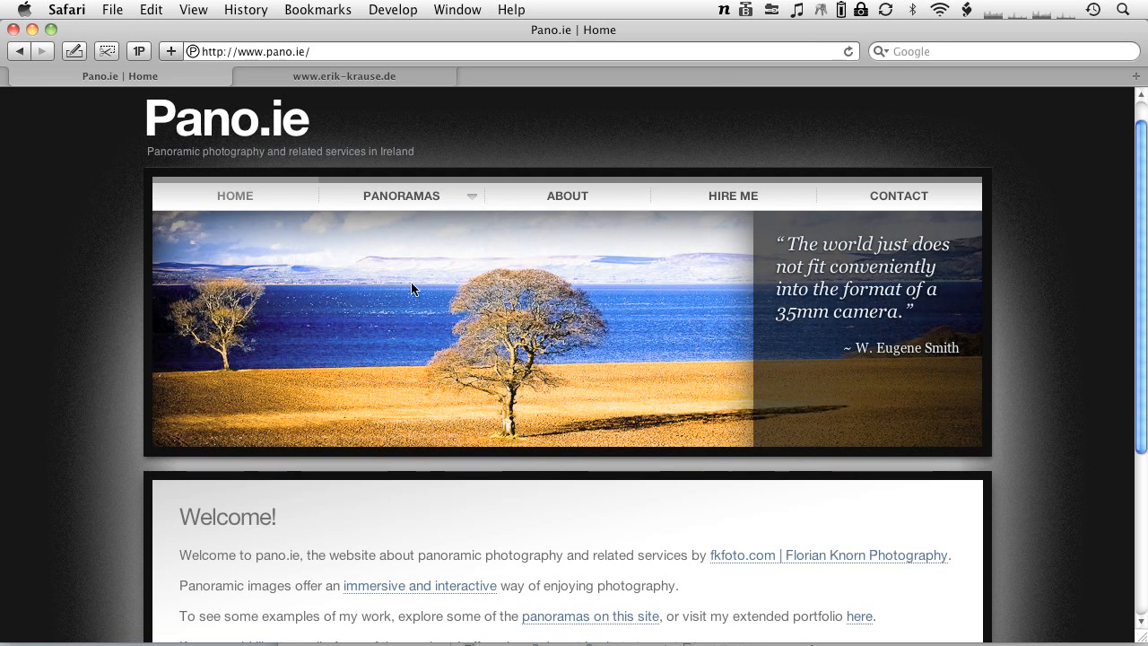
mouse_move(511, 343)
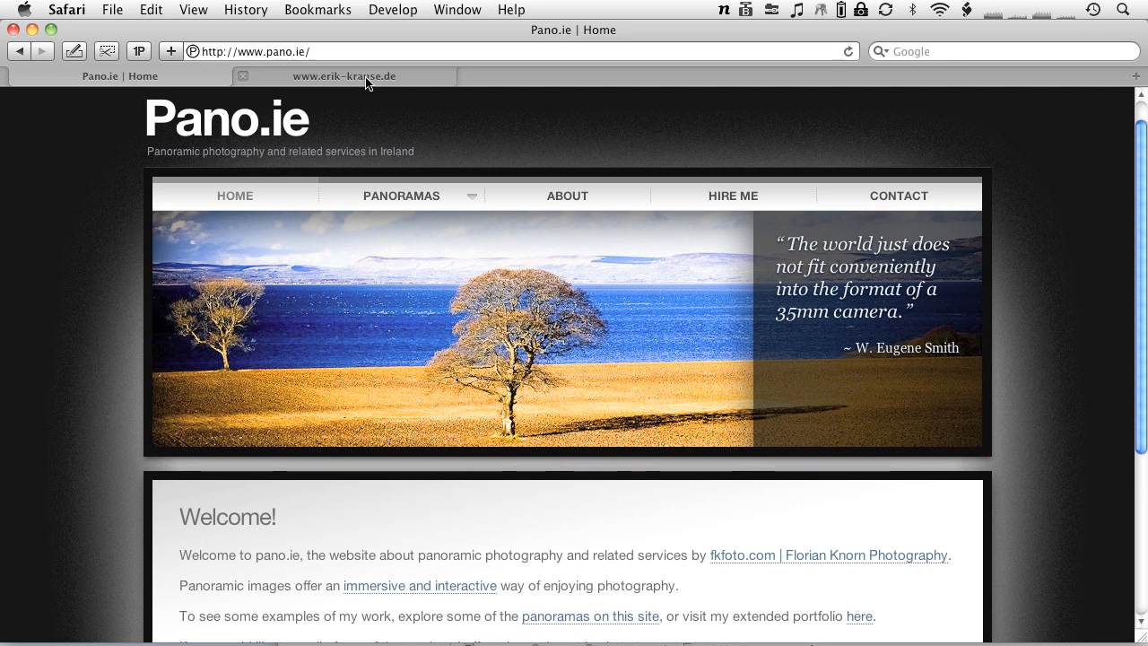
Step: Bring the erik-krause.de tab forward to show the extract_insert_floor_pts.zip template download
click(343, 75)
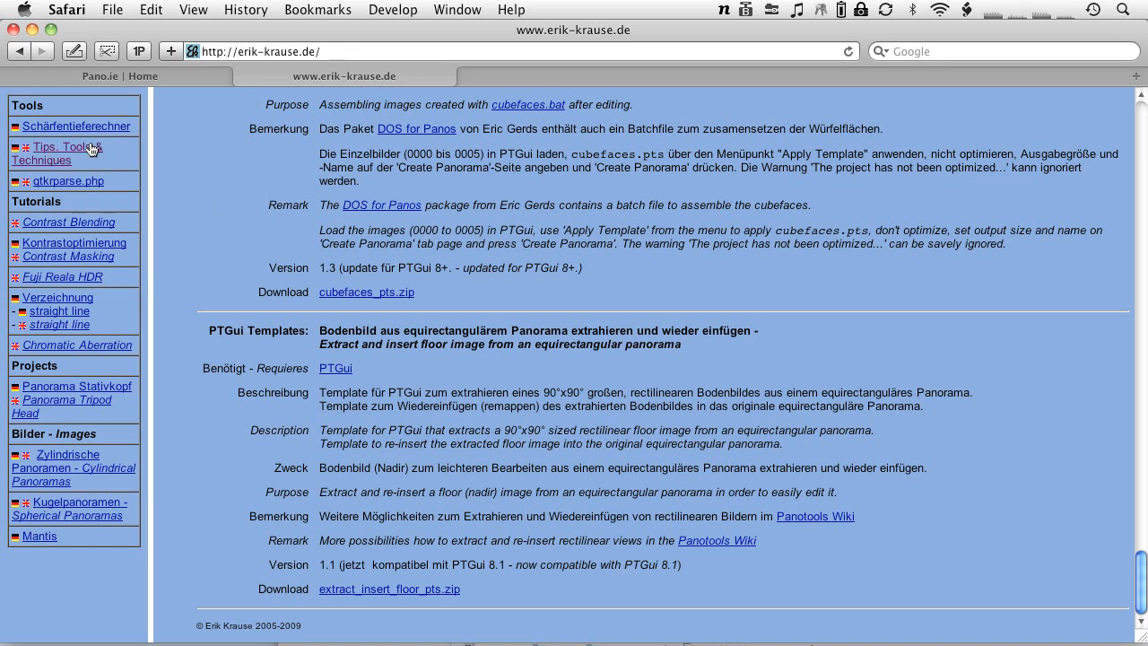
mouse_move(213, 332)
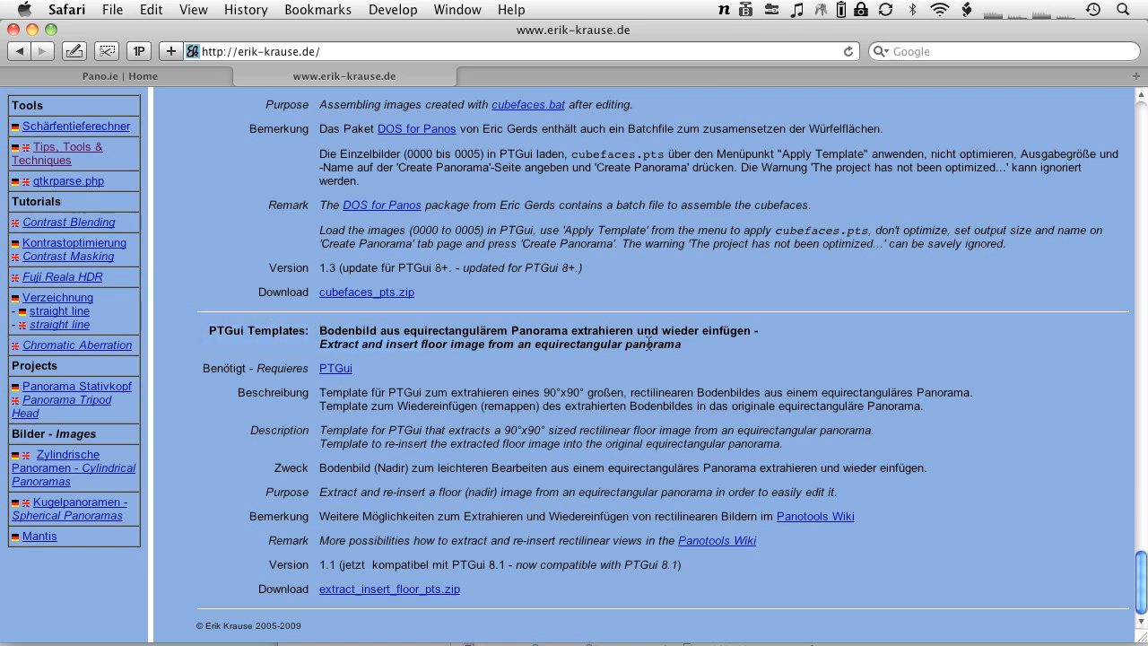
mouse_move(637, 361)
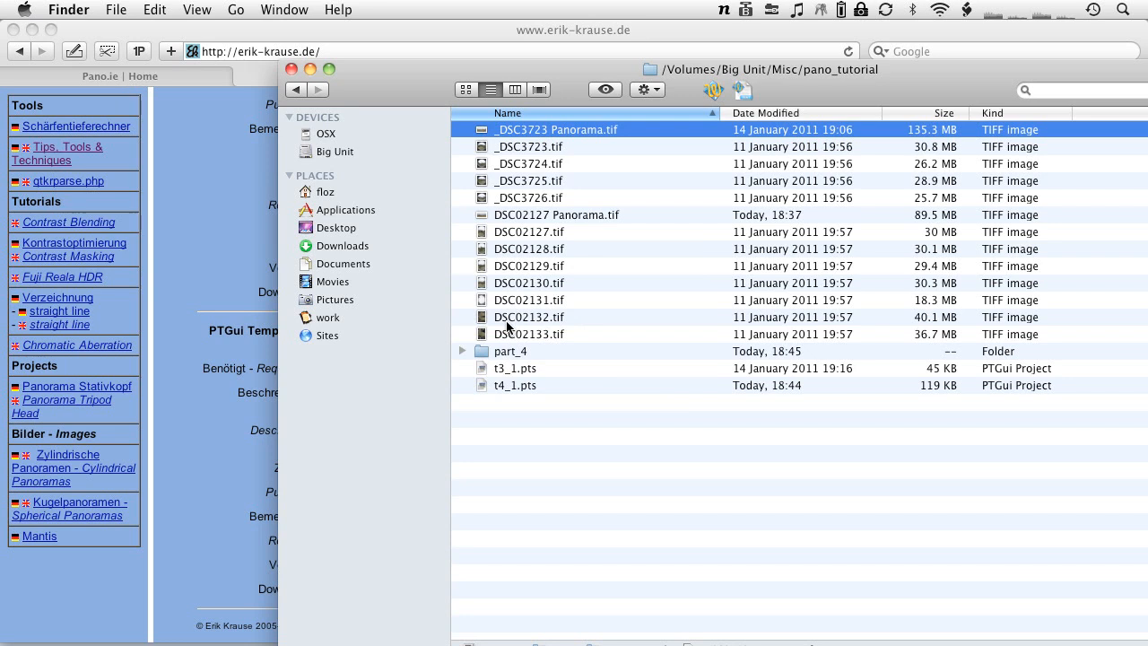
mouse_move(563, 300)
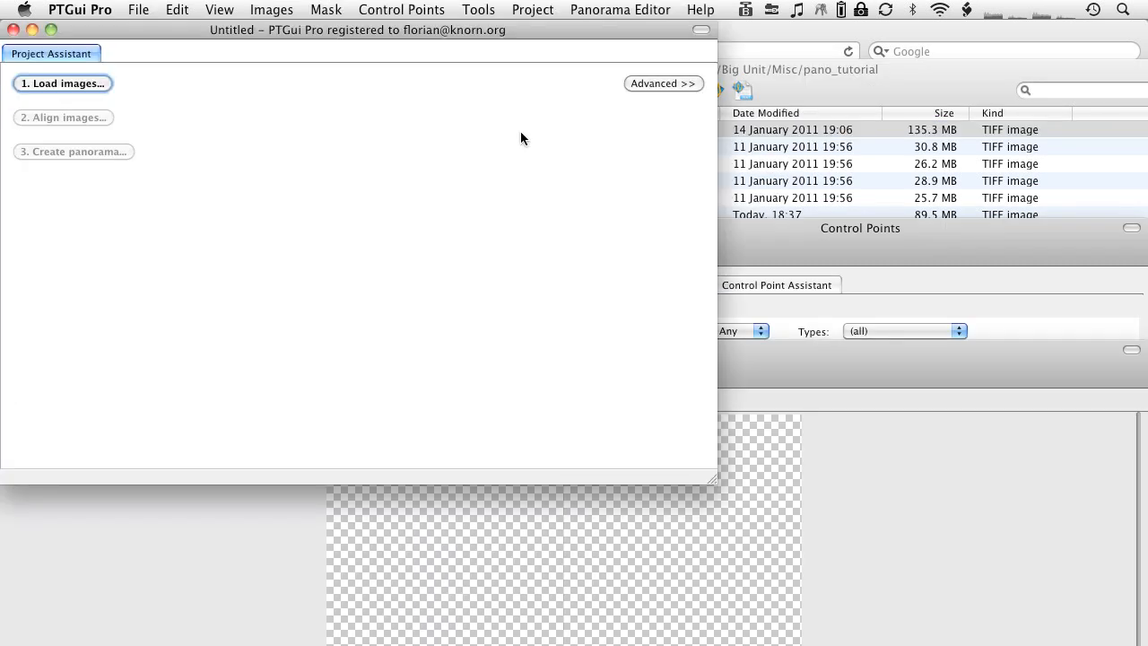
Step: Load _DSC3723 Panorama.tif into a new PTGui project
click(63, 82)
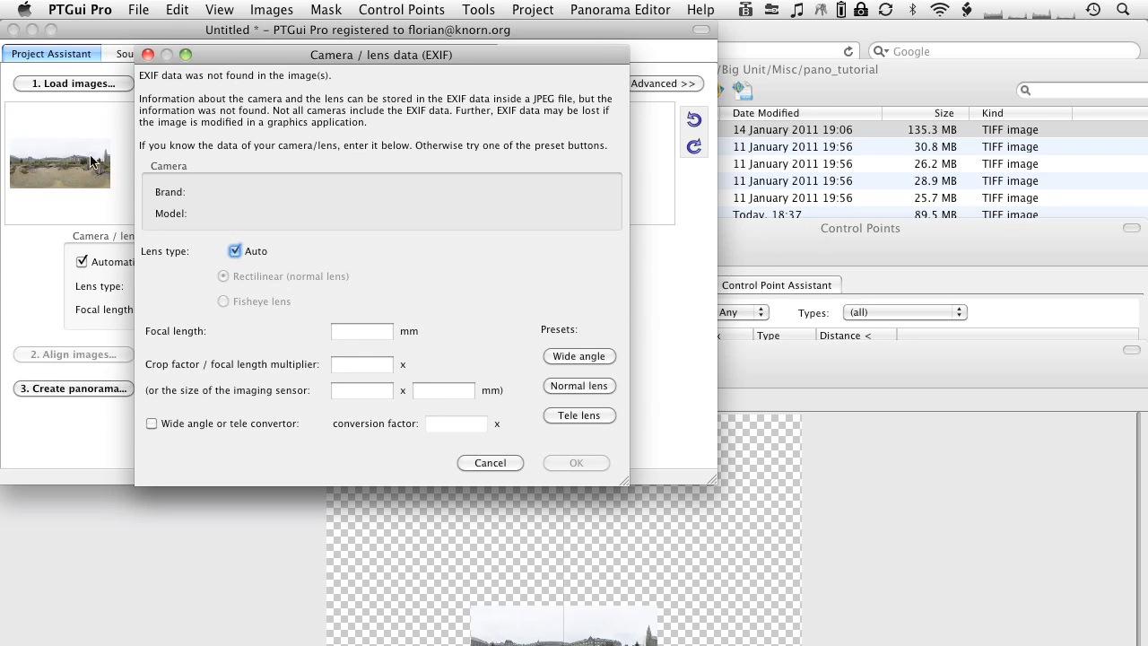
mouse_move(350, 77)
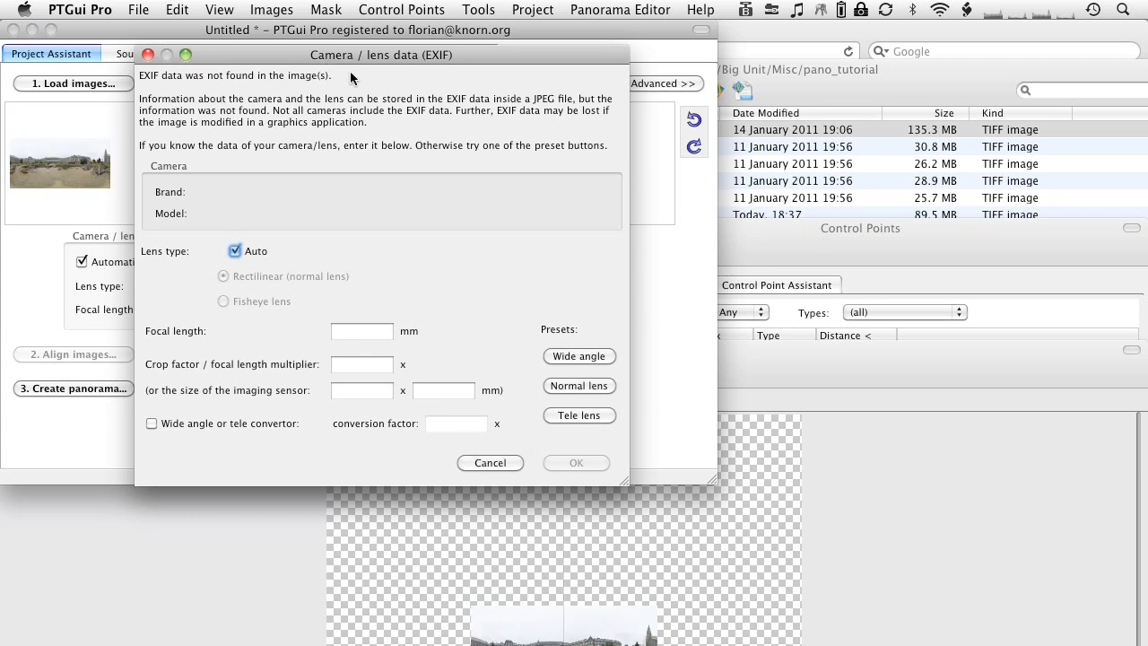
mouse_move(388, 81)
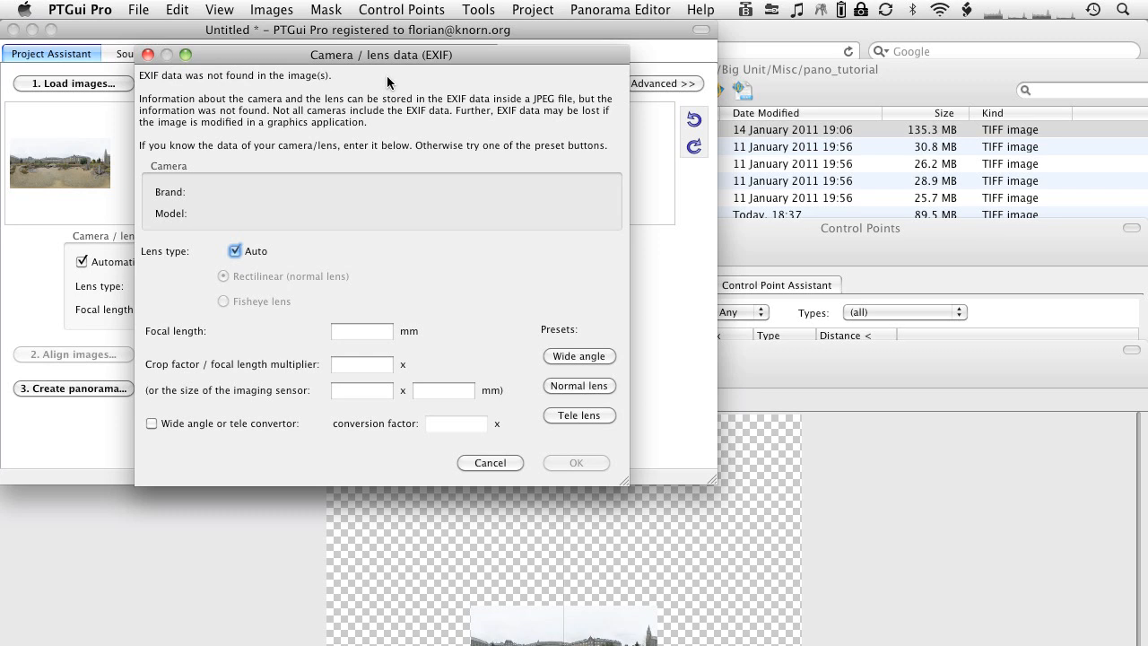
mouse_move(488, 468)
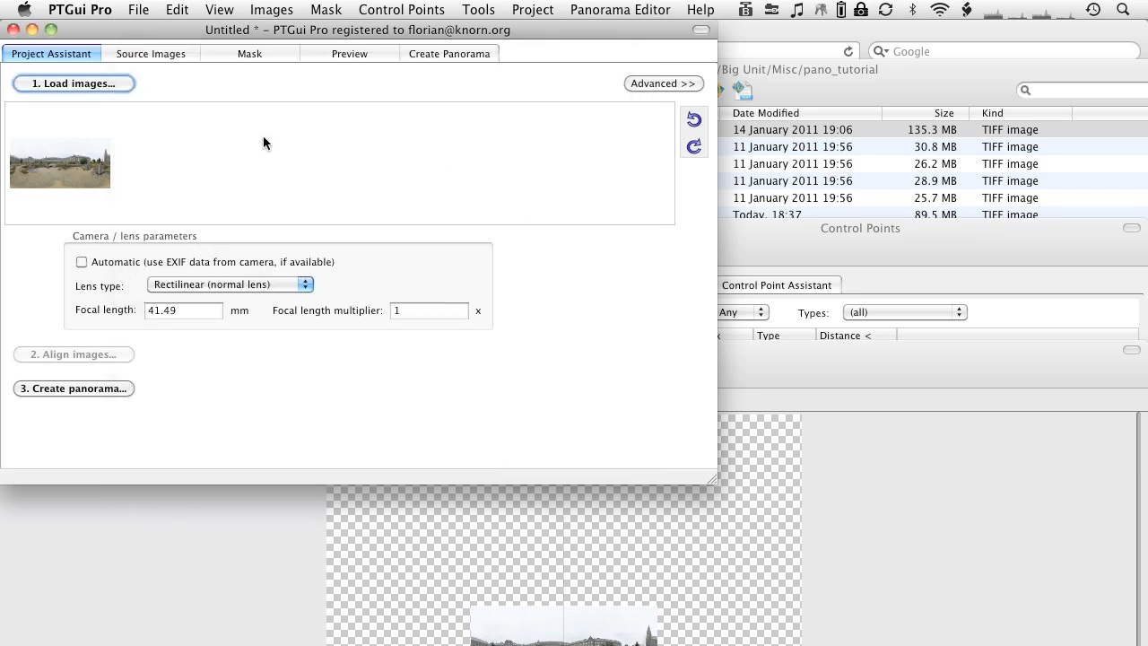
Step: Apply the extract_floor template and render the floor image with Lanczos2 and fast transform
click(138, 10)
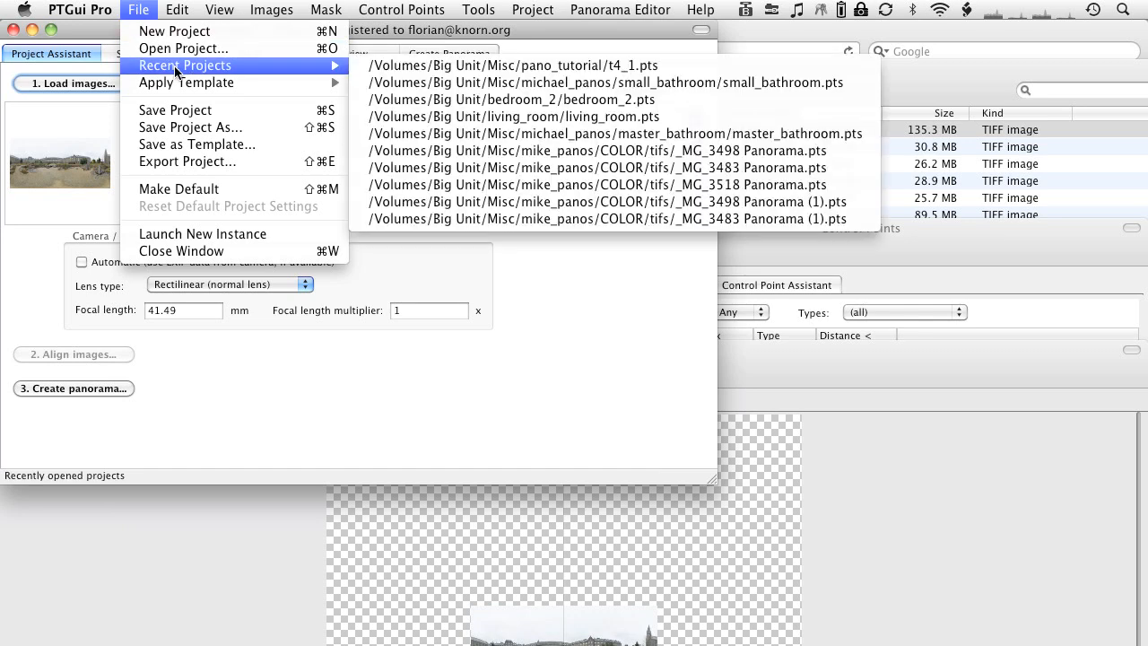
mouse_move(186, 83)
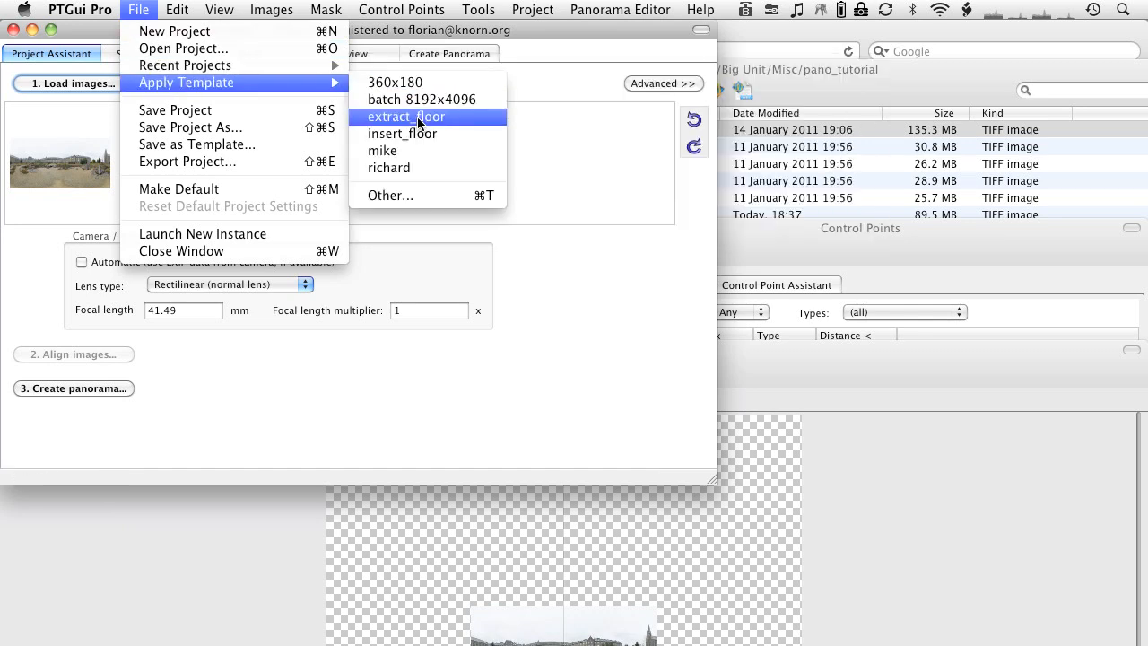
click(406, 117)
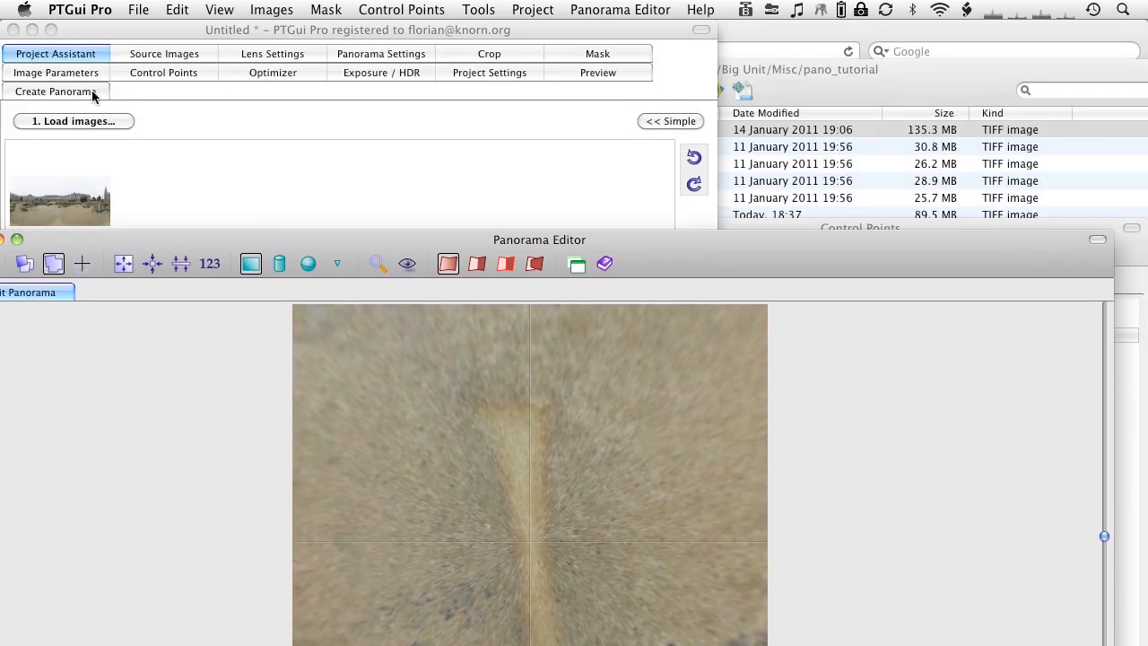
click(55, 90)
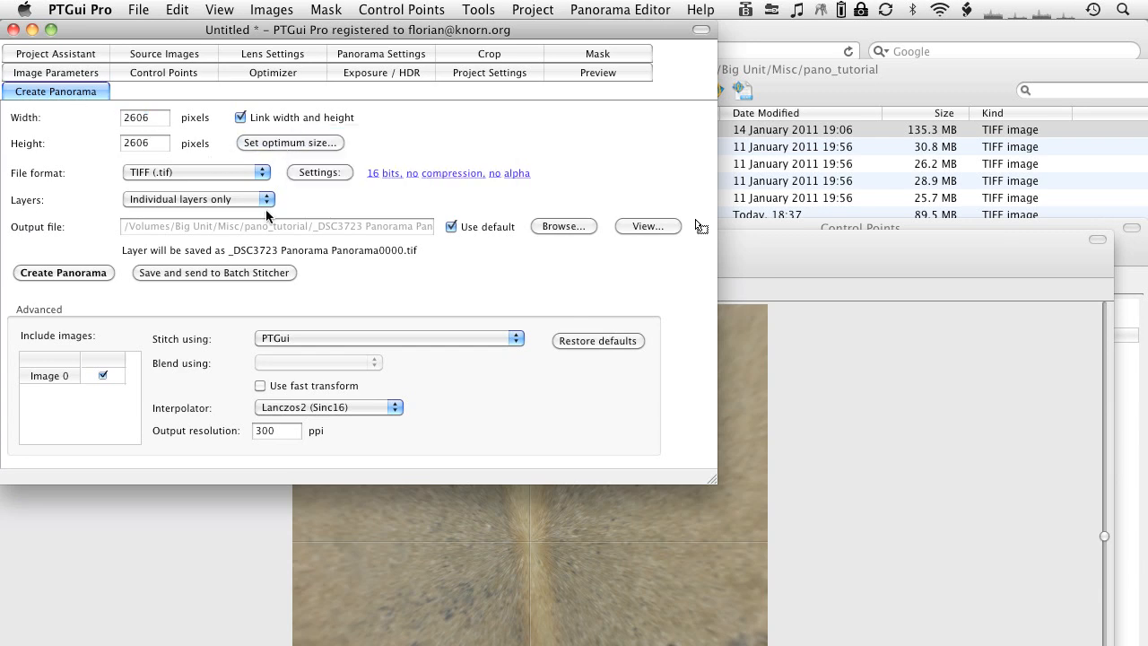
mouse_move(296, 400)
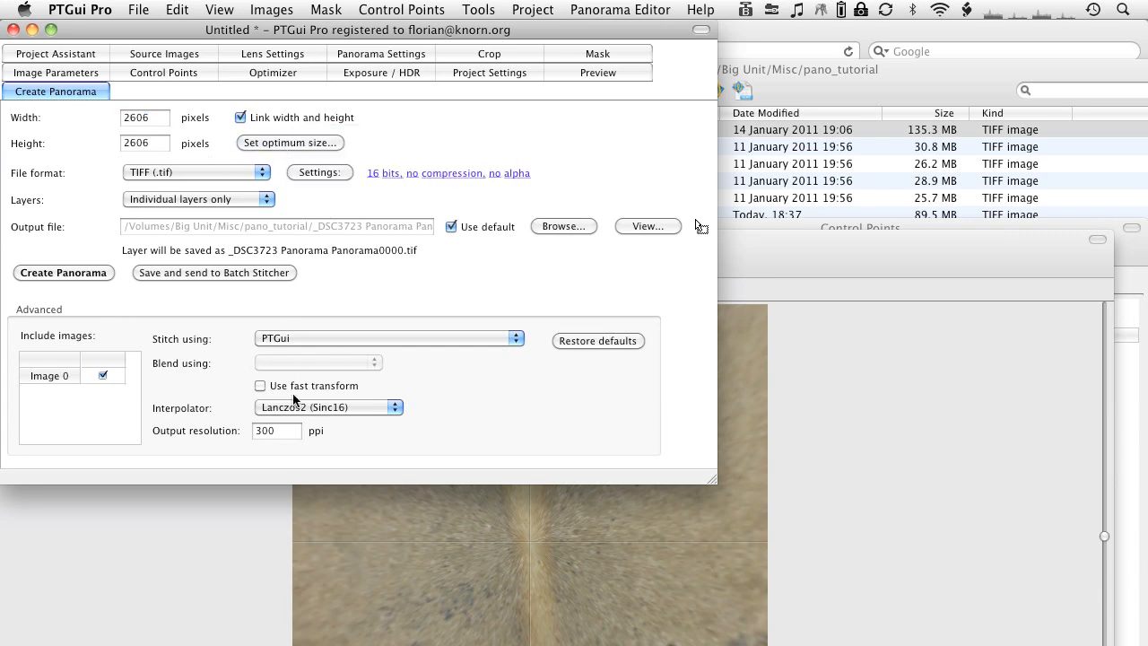
click(392, 408)
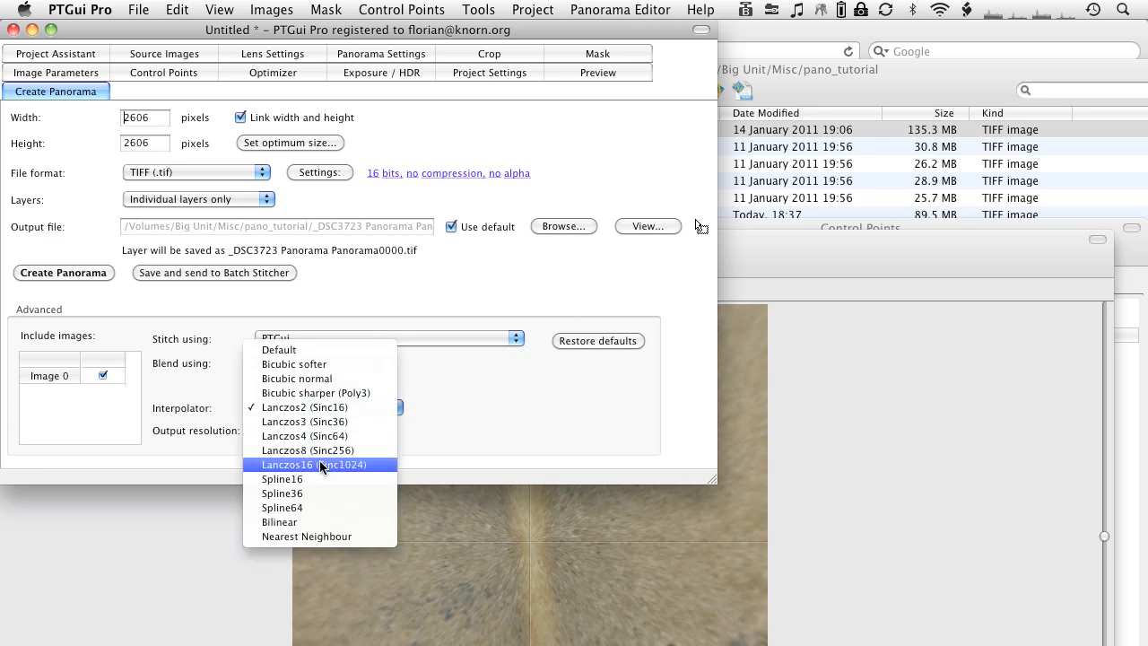
click(304, 407)
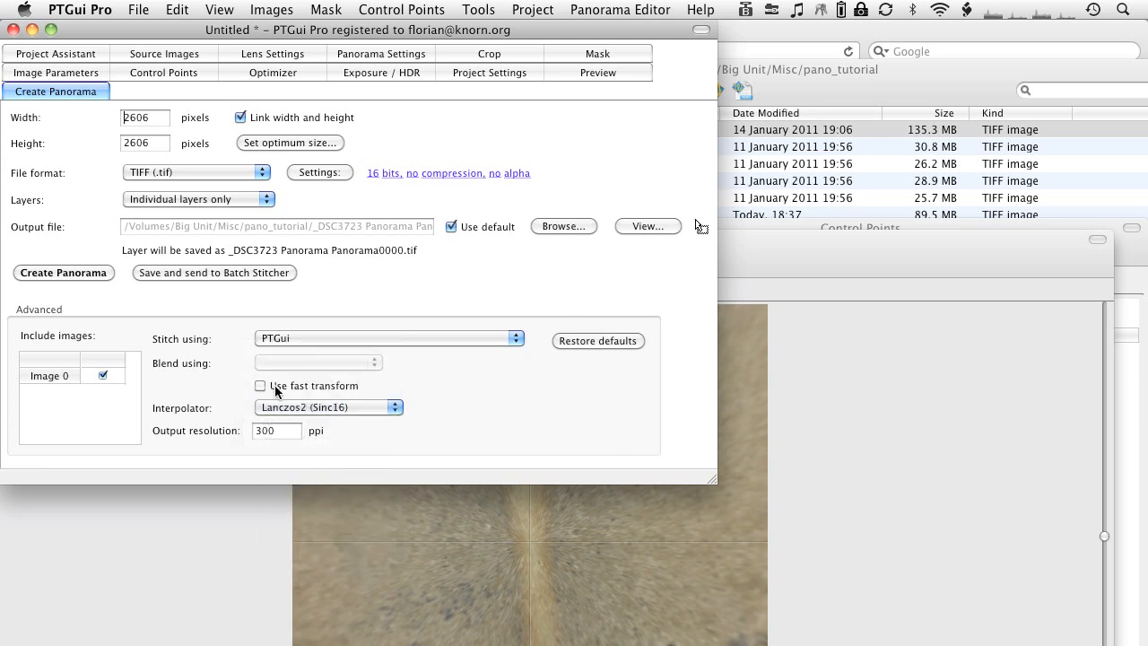
click(260, 386)
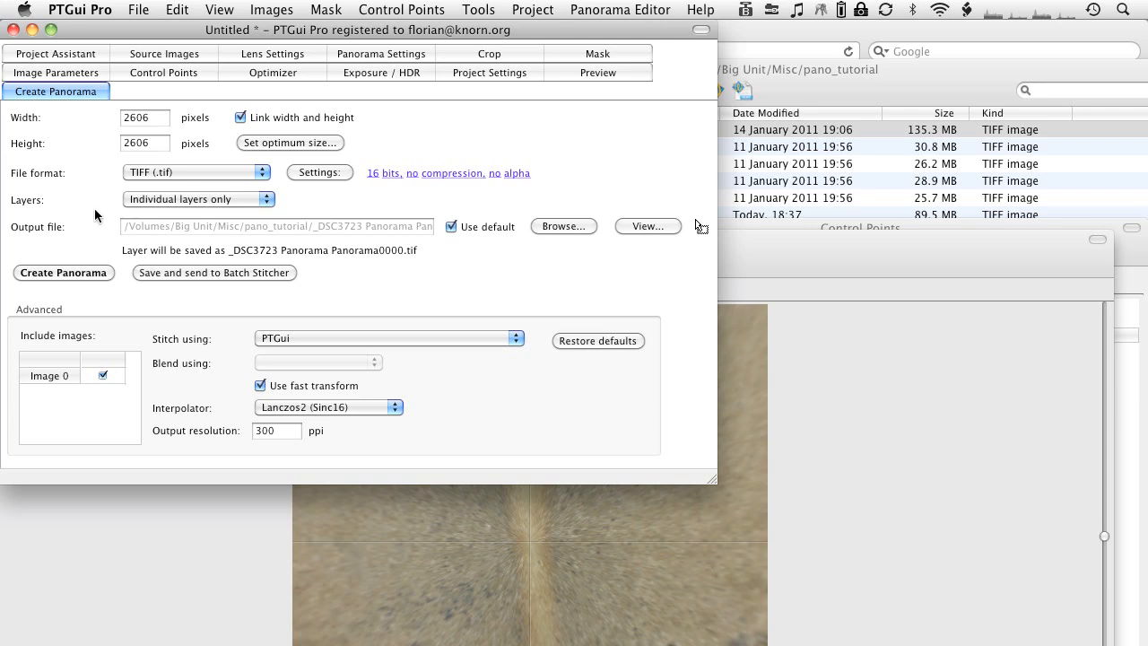
click(64, 272)
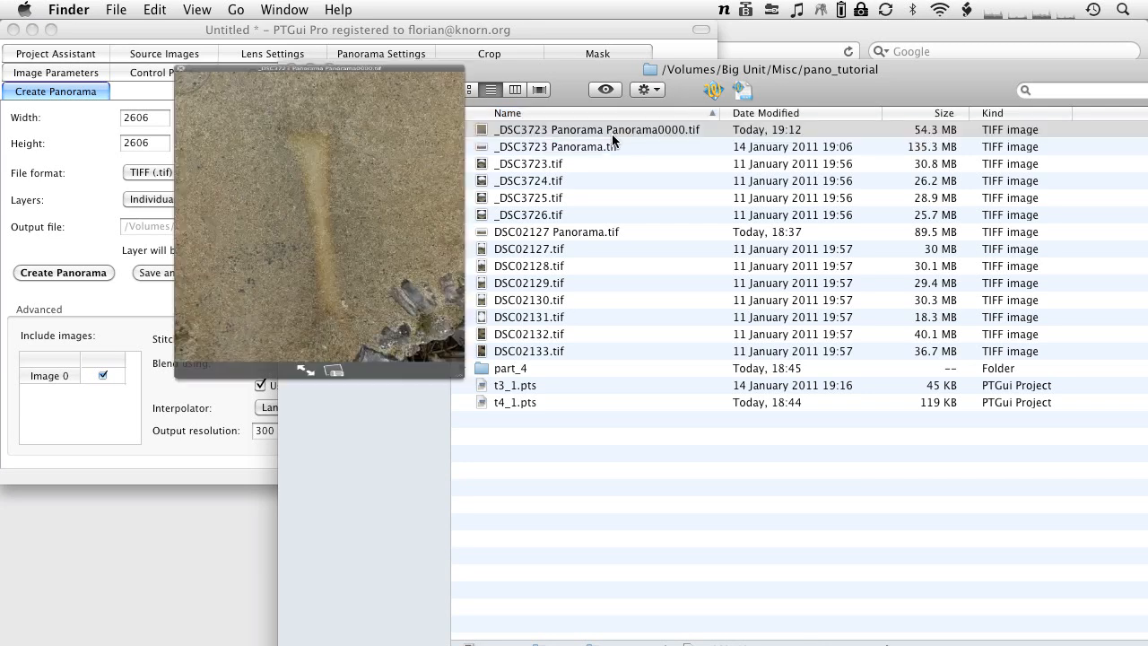
click(597, 130)
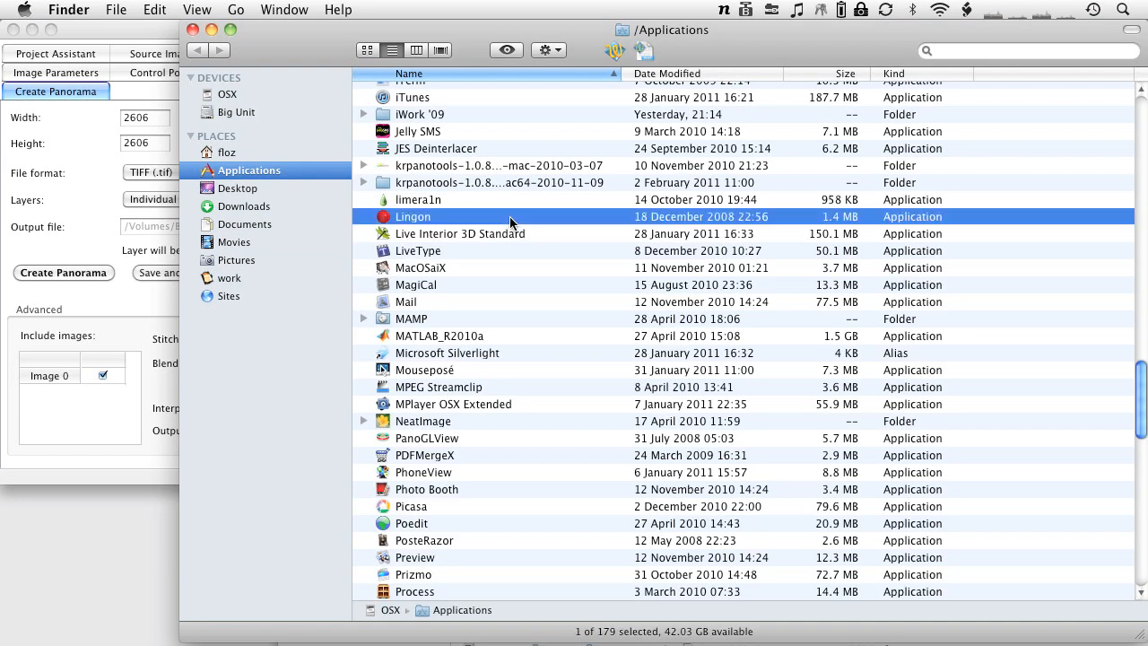
double_click(480, 182)
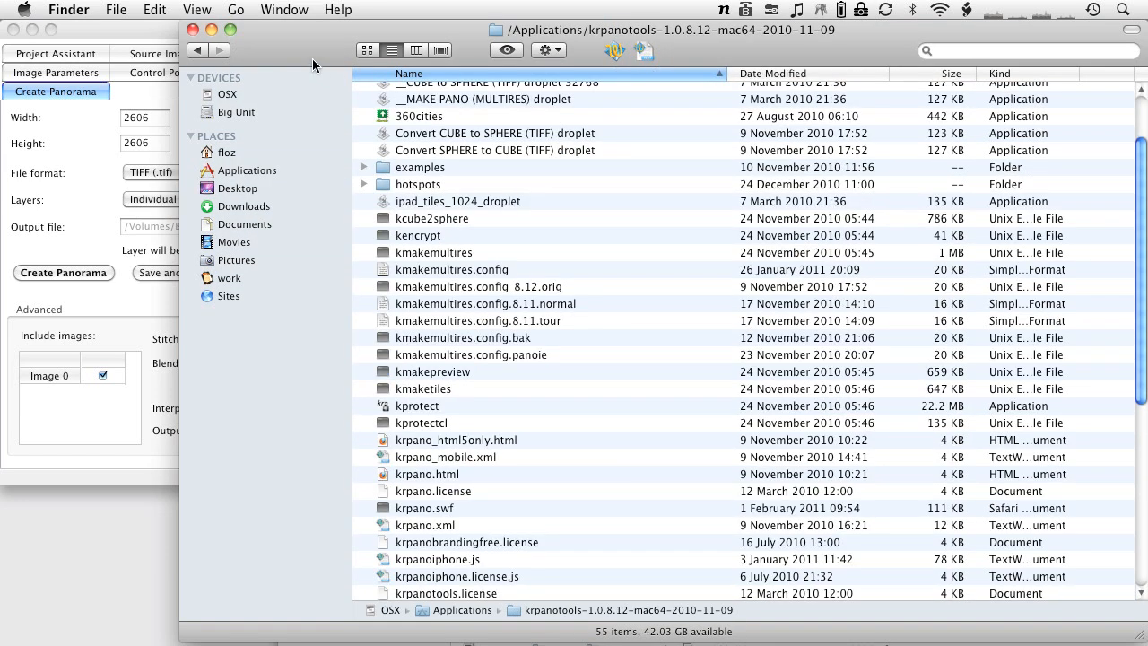
click(768, 158)
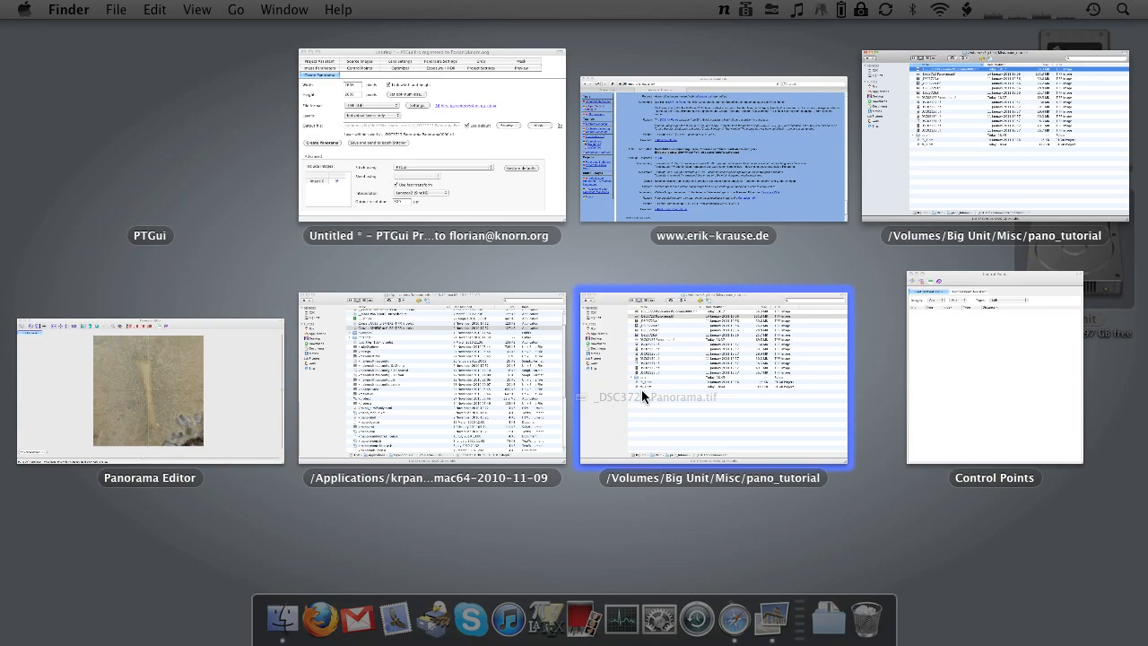
Step: Run kransform in Terminal on the panorama to produce the six cube-face TIFFs
click(431, 377)
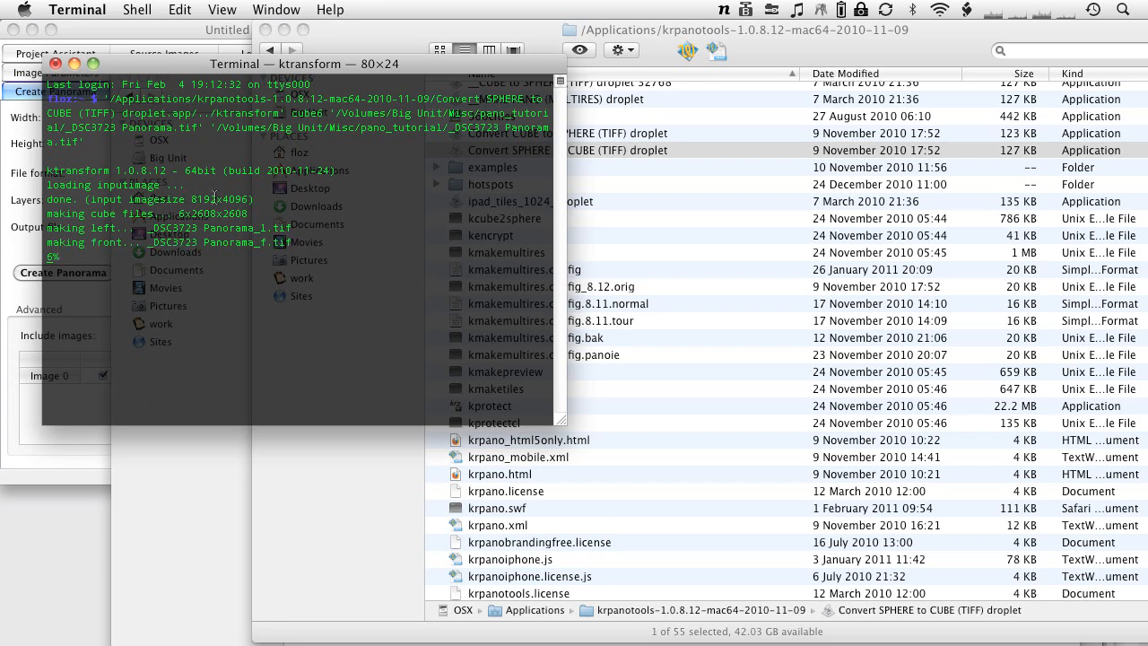
key(cmd+tab)
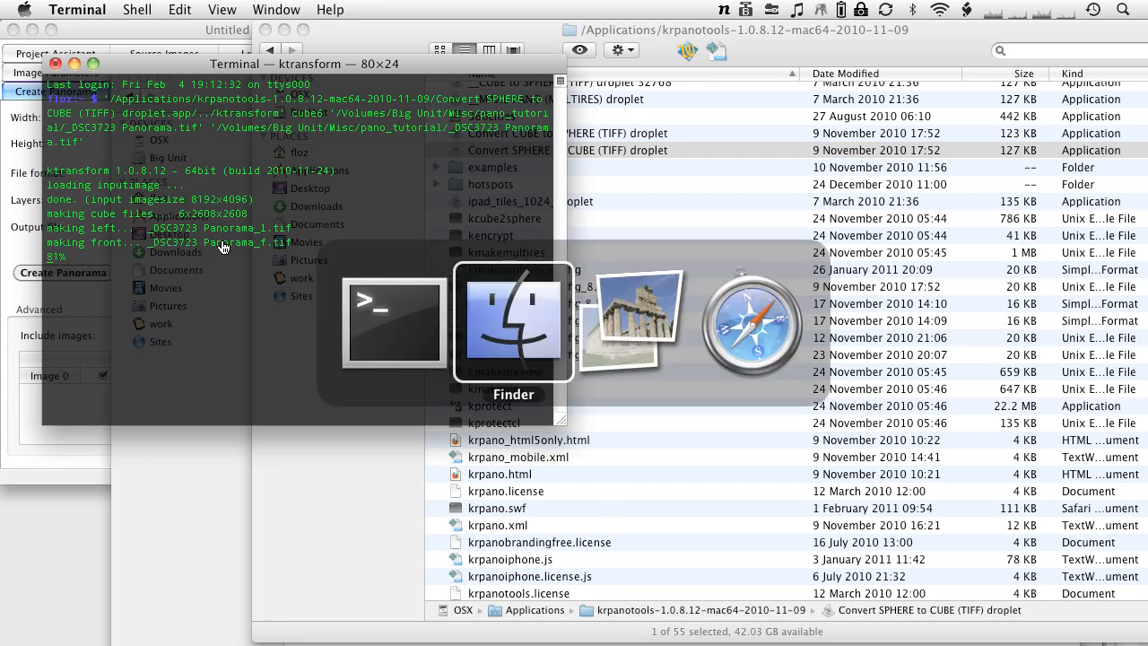
click(513, 323)
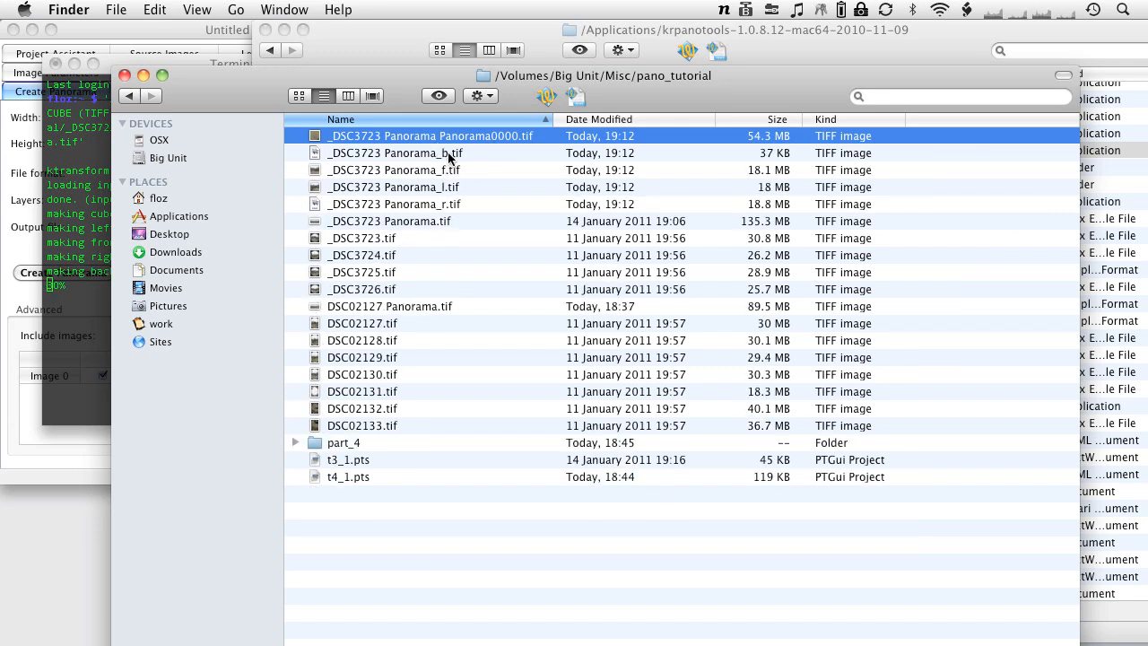
mouse_move(479, 194)
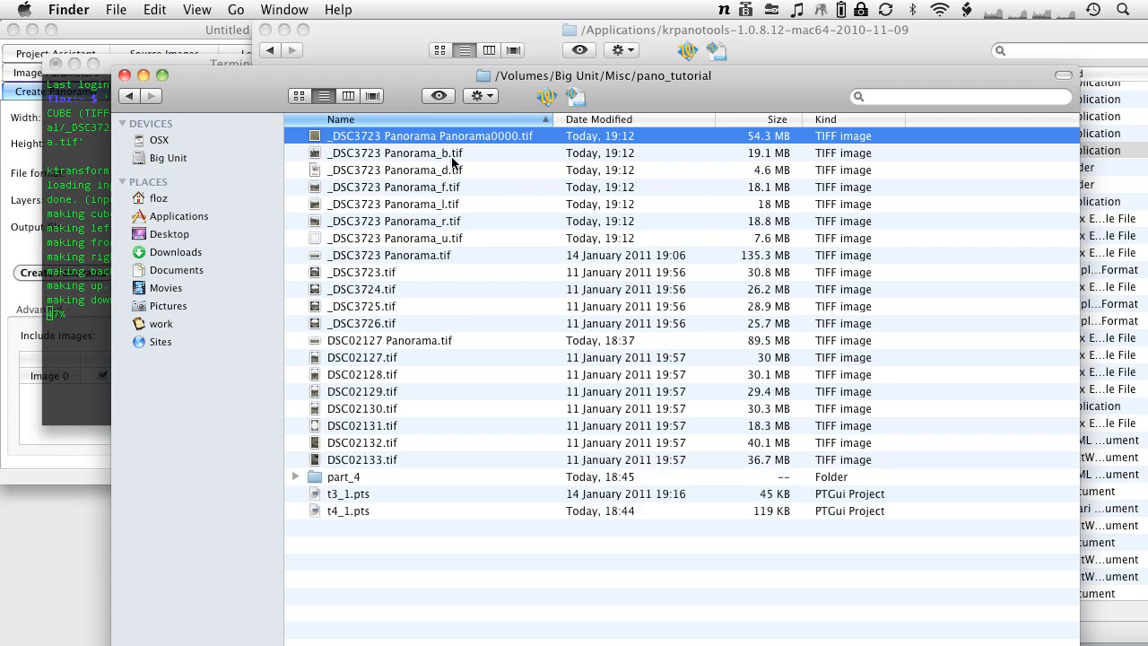
click(395, 170)
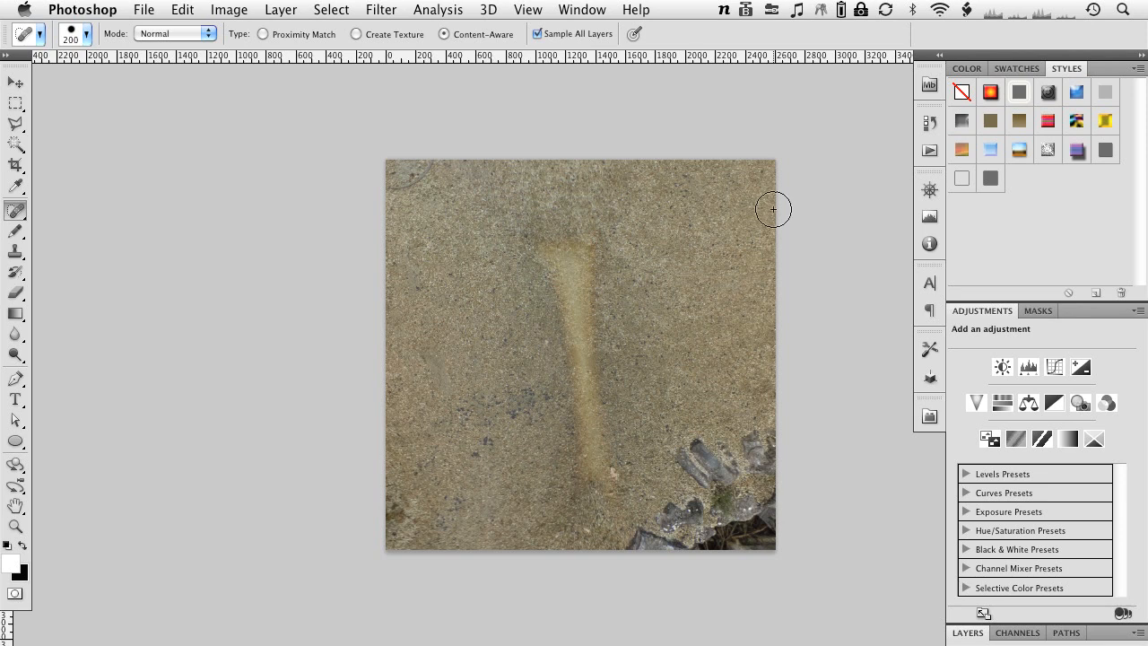
mouse_move(13, 195)
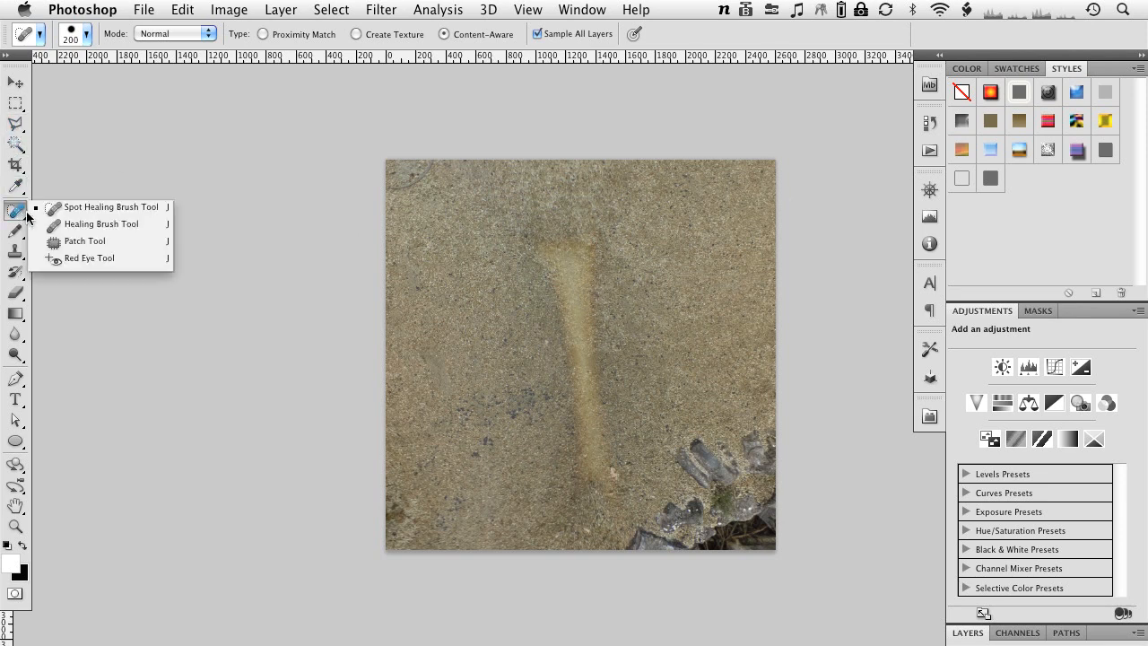
Step: Patch the flare streak on the floor image with clean ground, then deselect
click(86, 240)
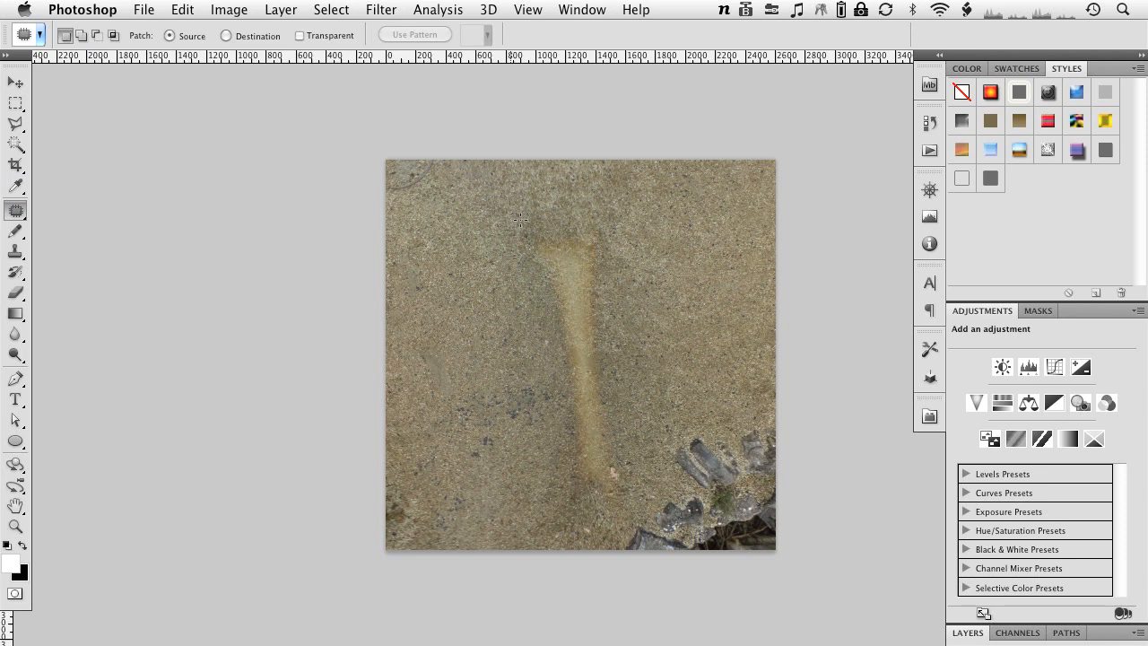
drag(518, 220, 605, 520)
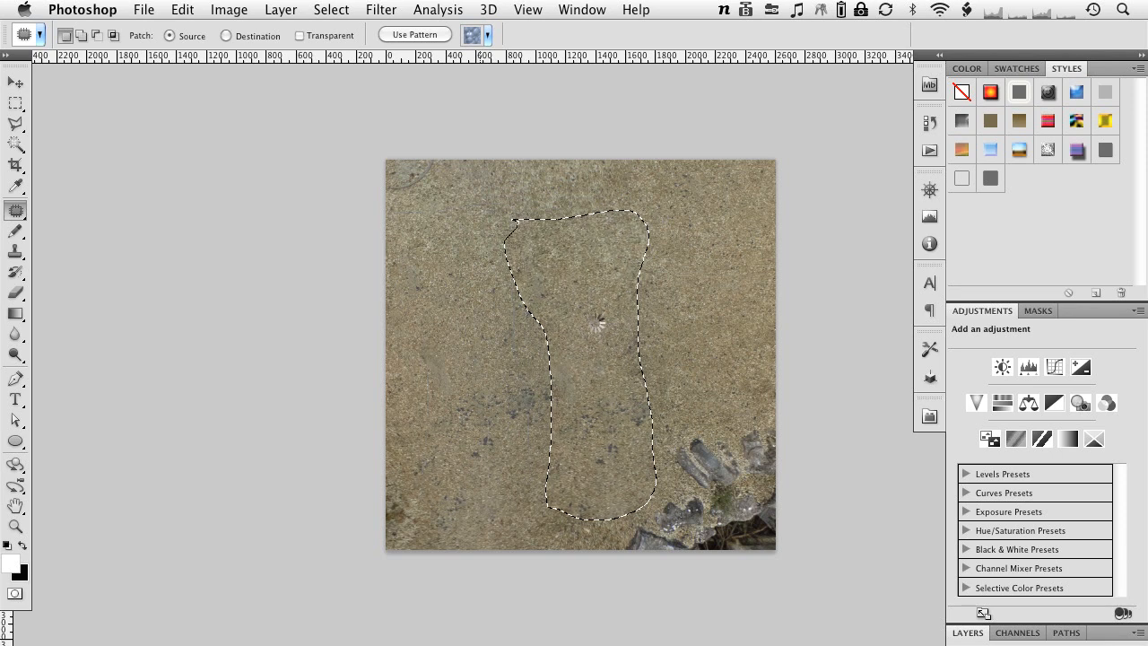
click(15, 103)
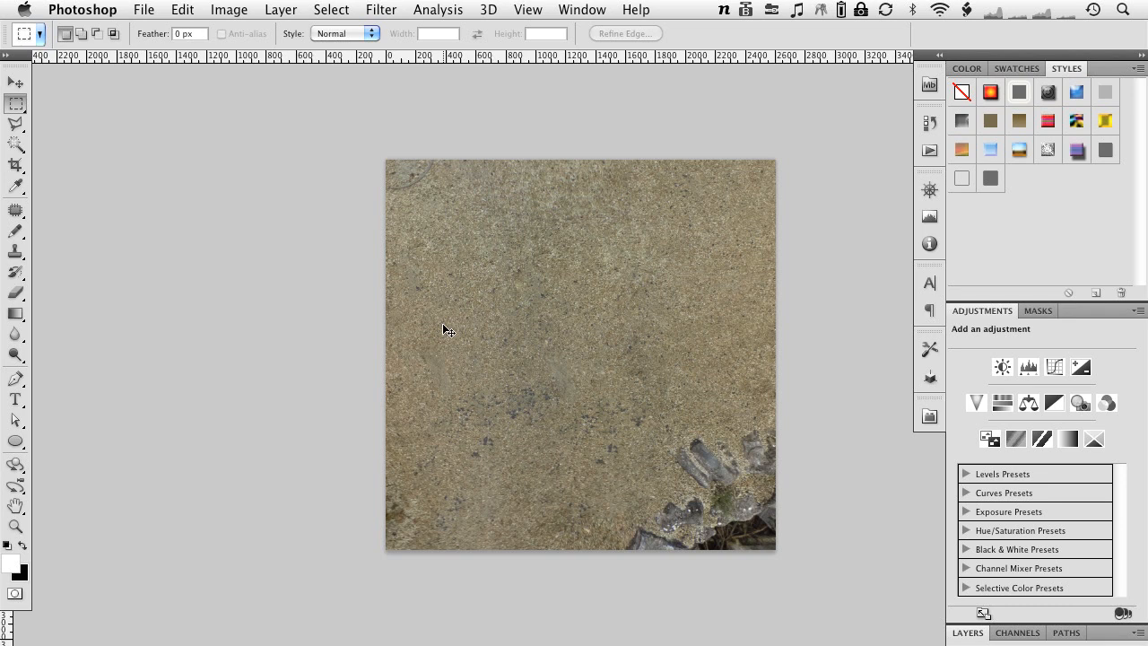
mouse_move(533, 260)
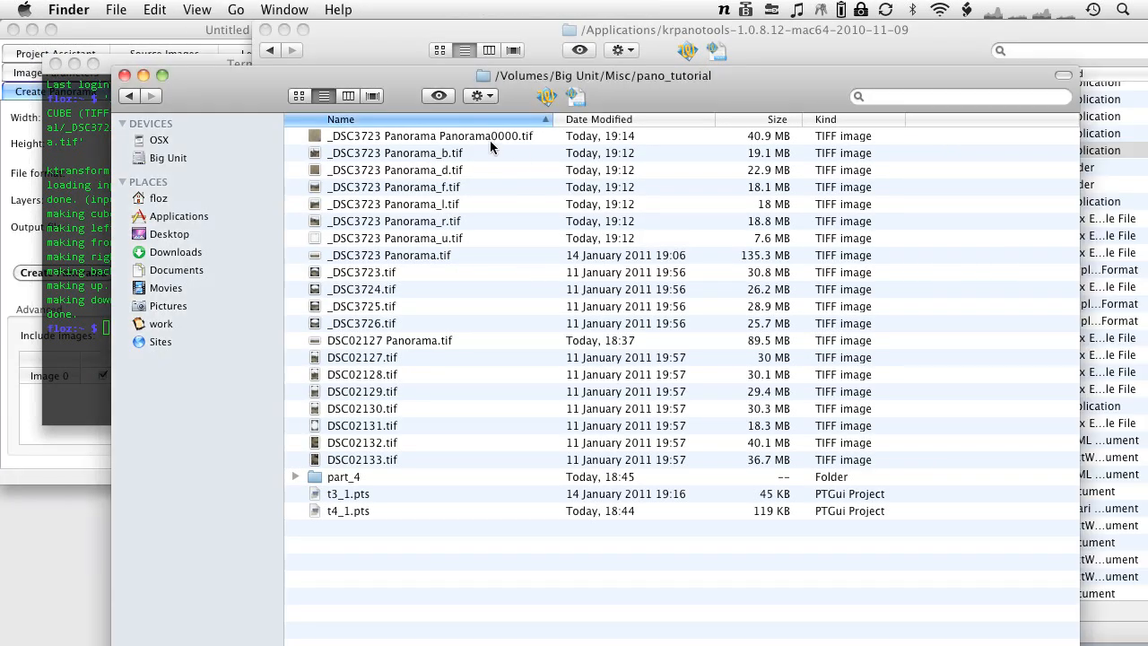
Step: Select the retouched Panorama0000.tif and the _DSC3723 Panorama_d.tif cube face in pano_tutorial
click(429, 136)
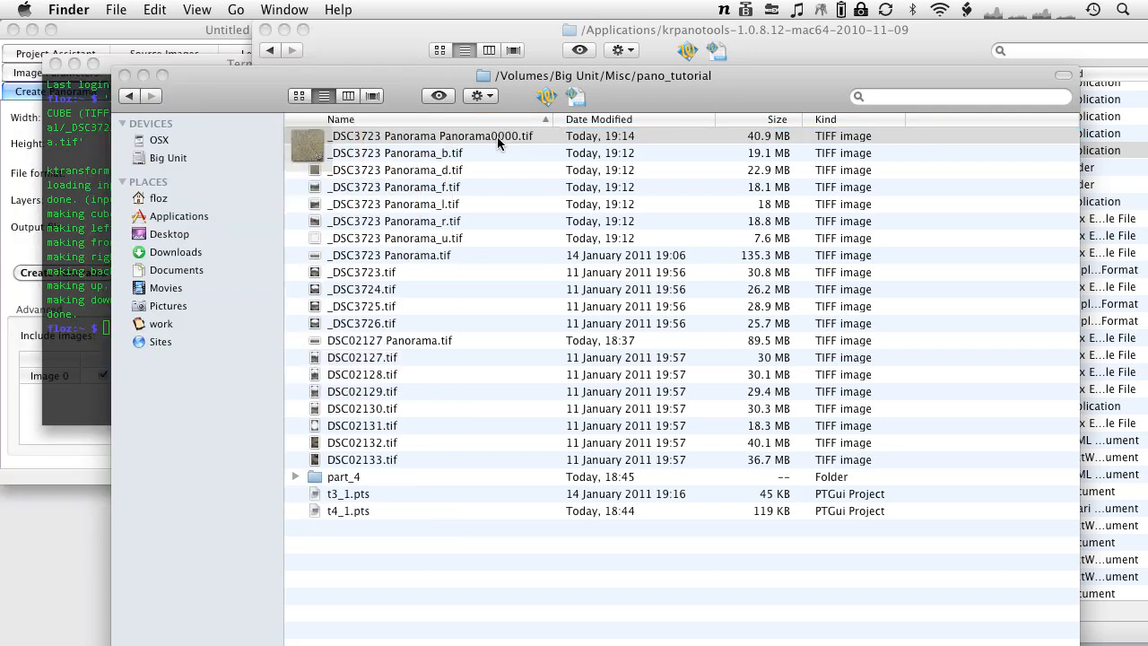
click(430, 136)
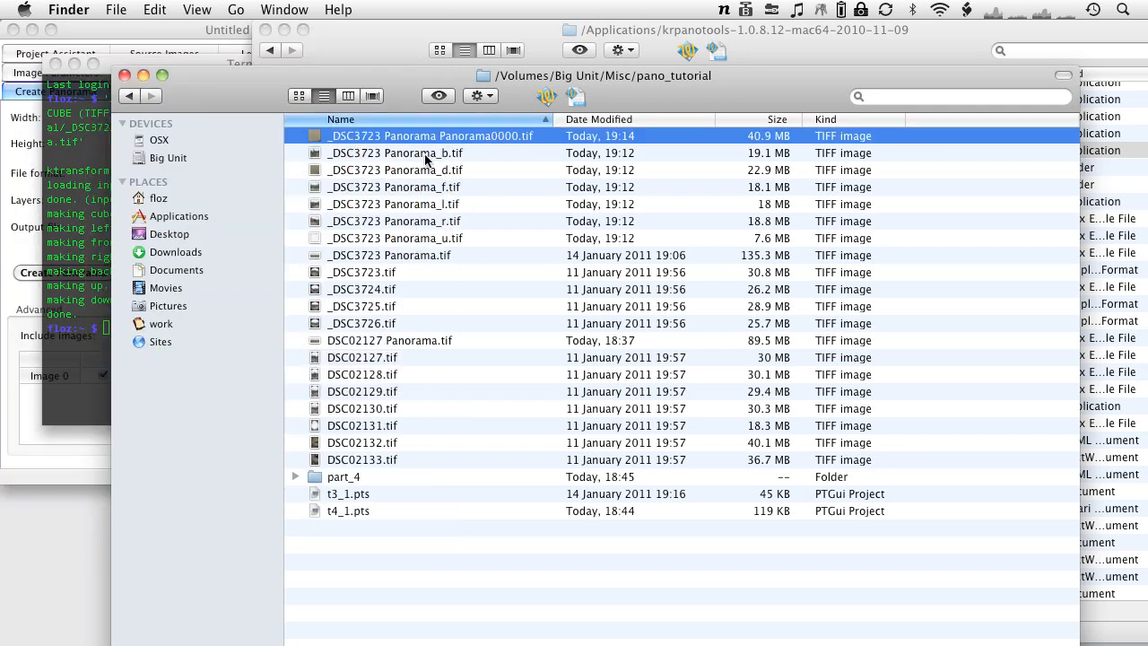
click(394, 170)
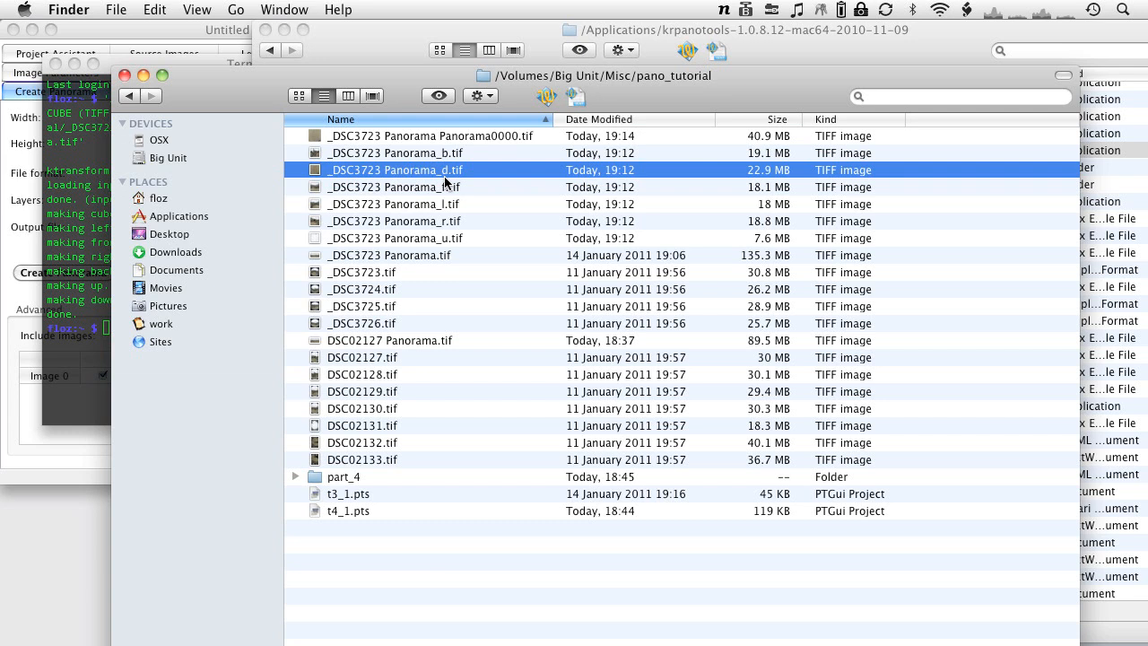
click(395, 237)
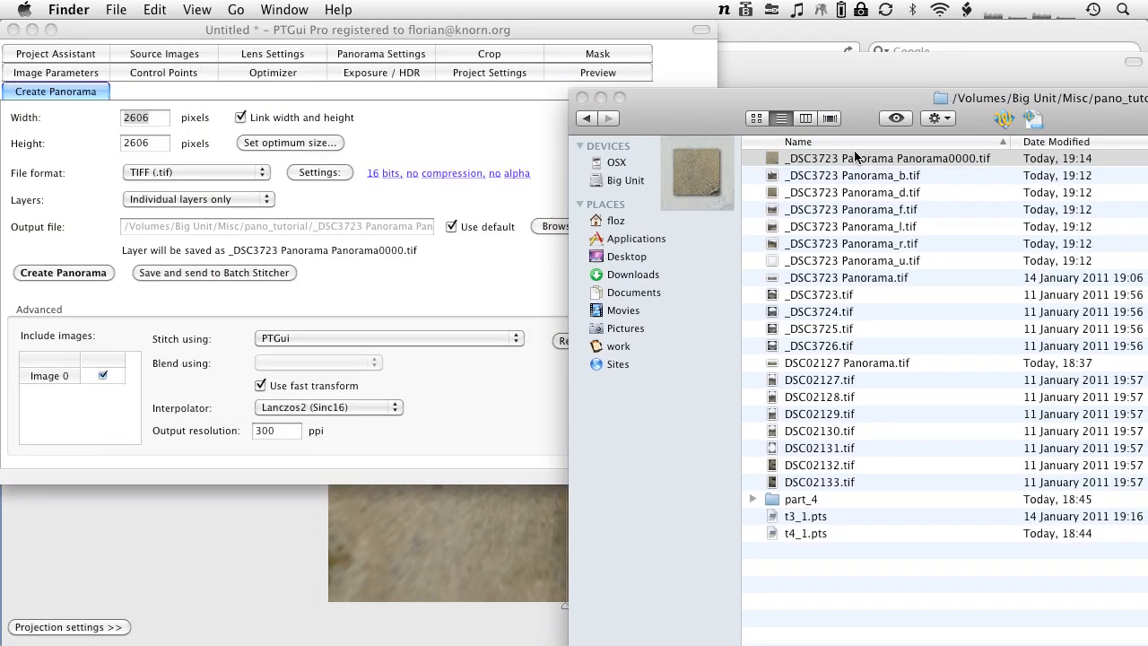
Step: Add the retouched floor TIFF to the project and apply the insert_floor template
click(886, 157)
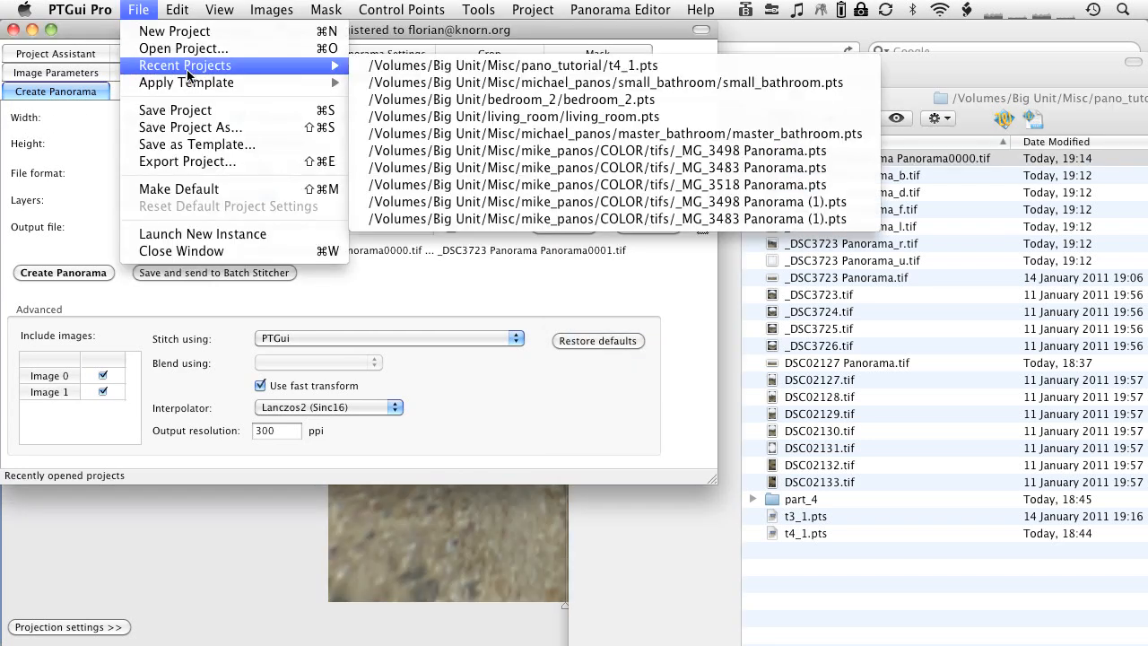
mouse_move(186, 82)
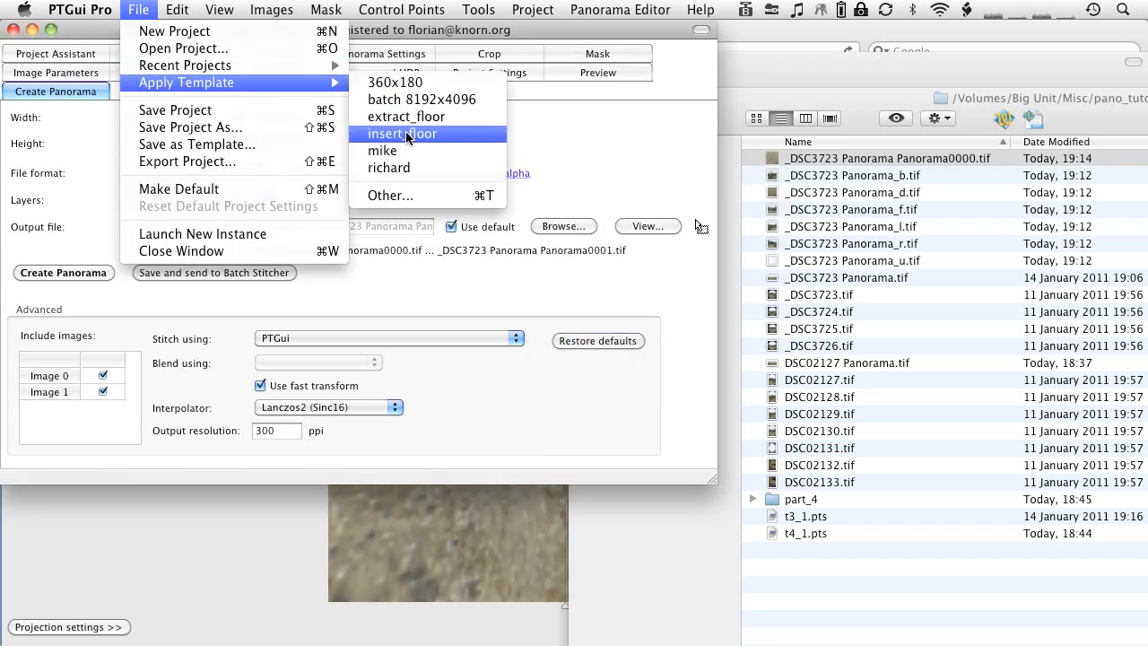
click(401, 134)
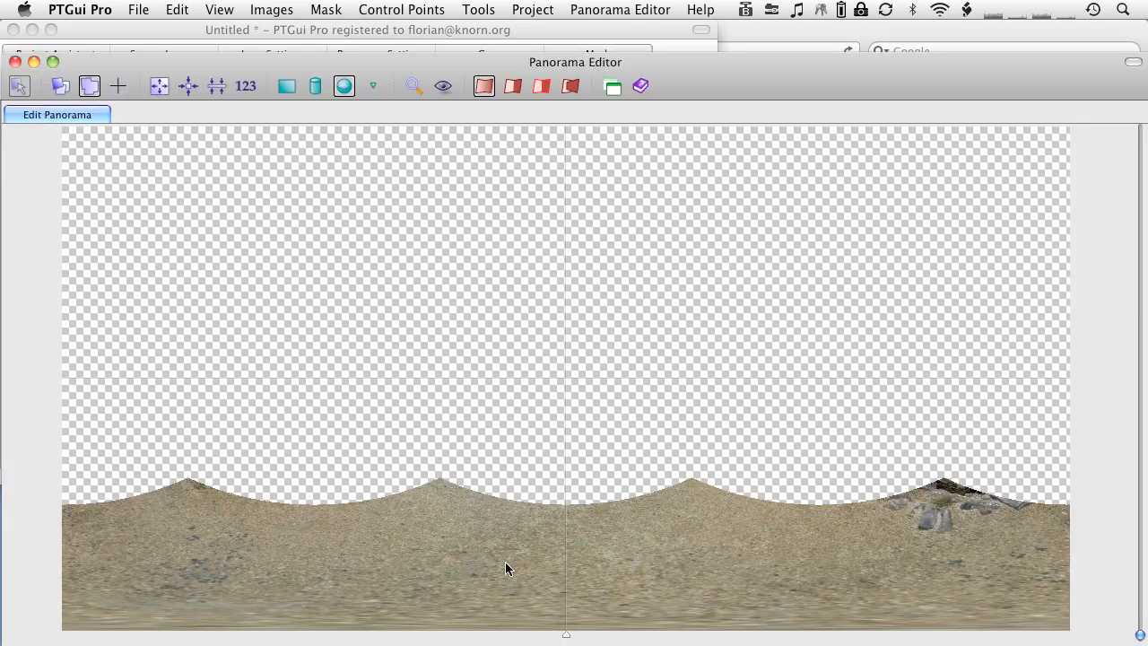
mouse_move(791, 260)
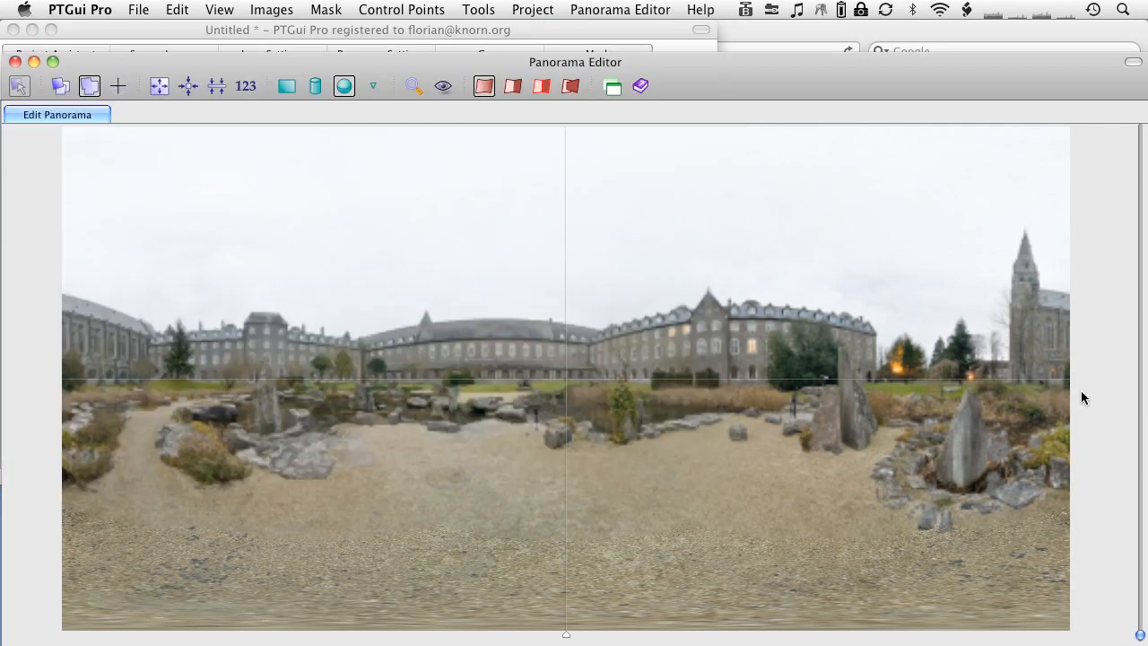
mouse_move(245, 245)
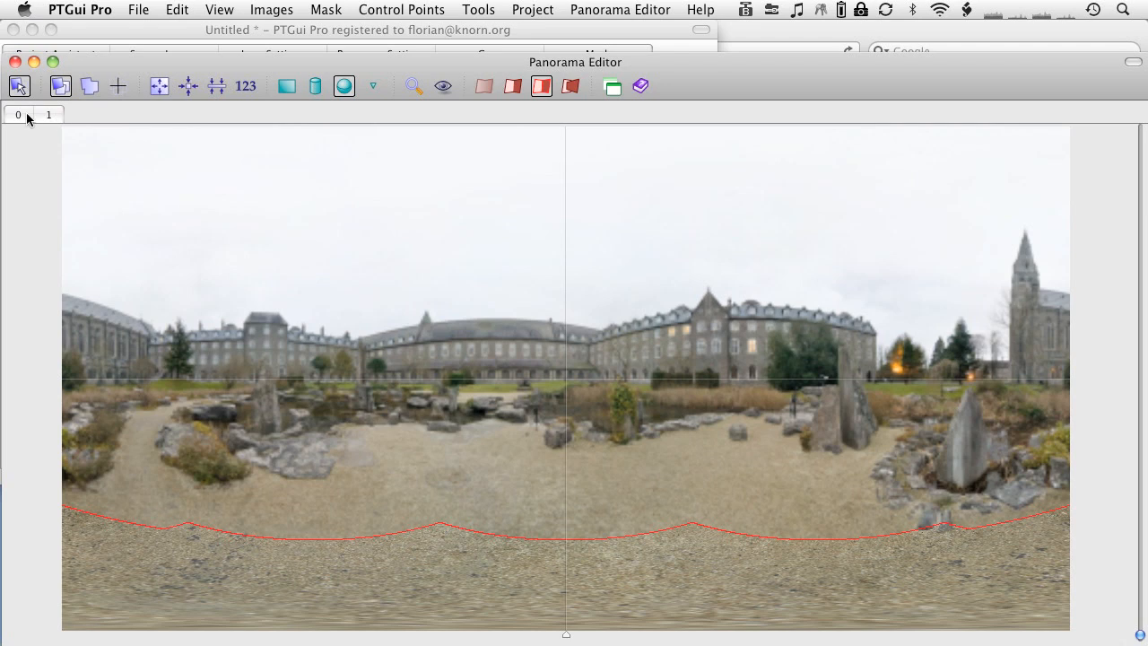
Step: Return the Panorama Editor to the blended courtyard view with the retouched floor
click(48, 114)
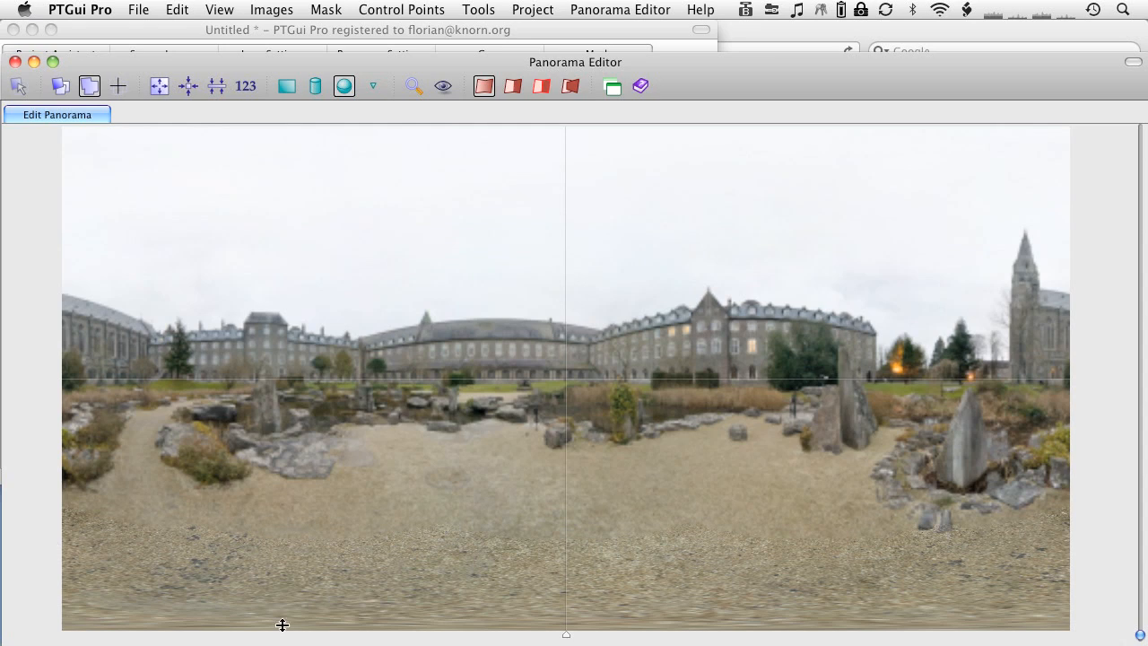
mouse_move(501, 52)
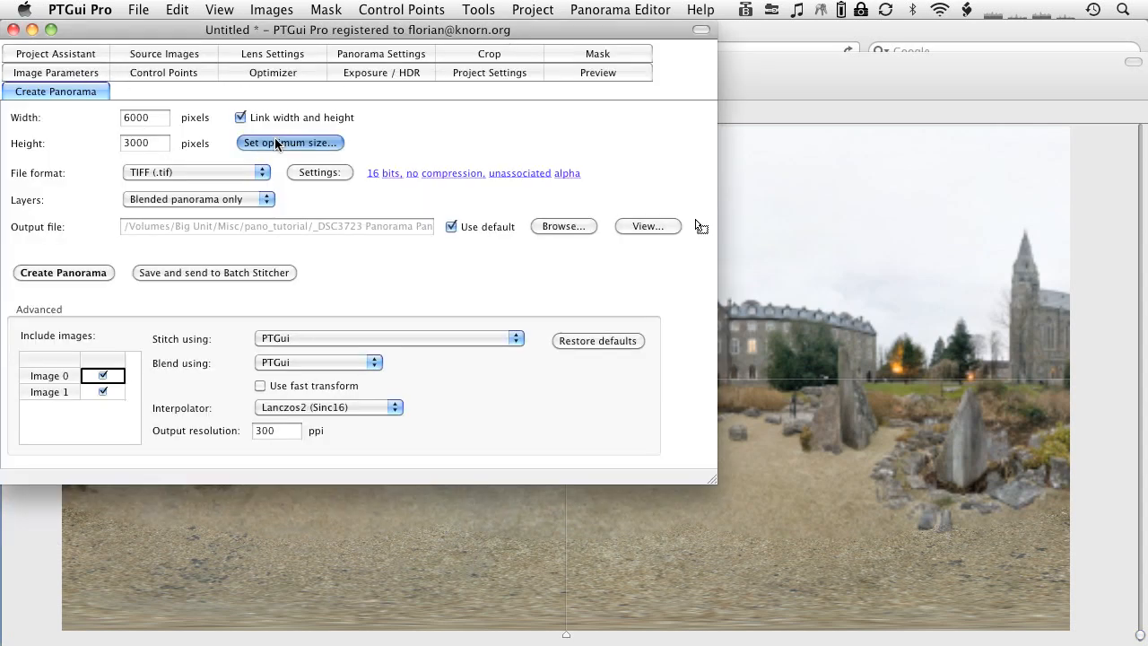
Step: Set the output to optimum size, 8192 × 4096 pixels, with Lanczos16 interpolation
click(290, 143)
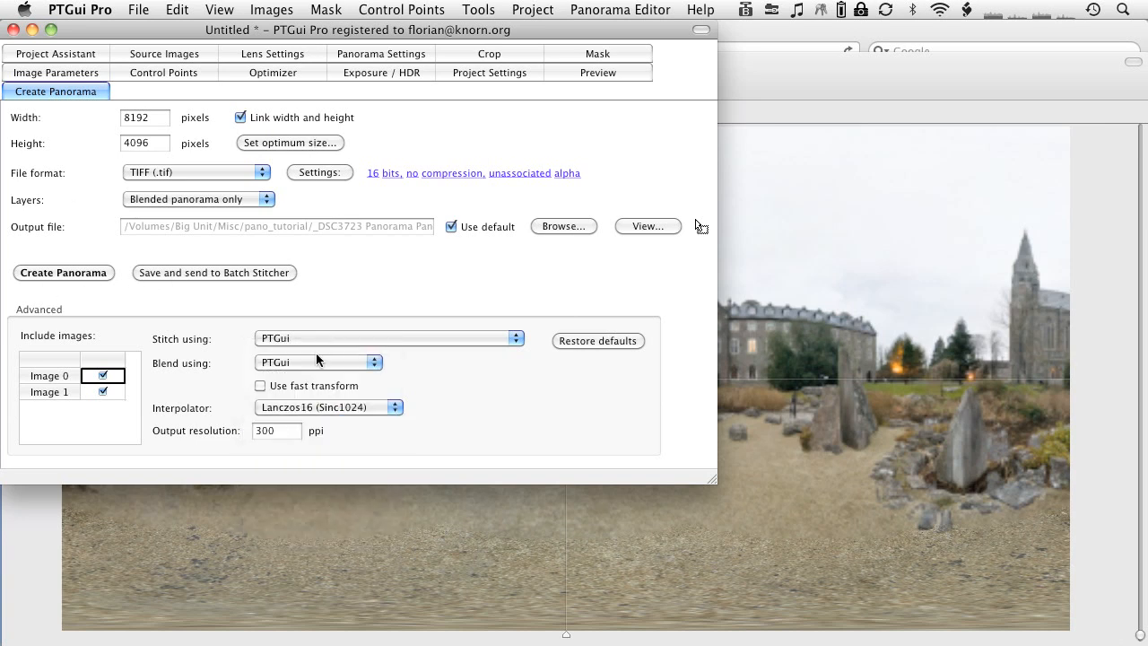
mouse_move(63, 278)
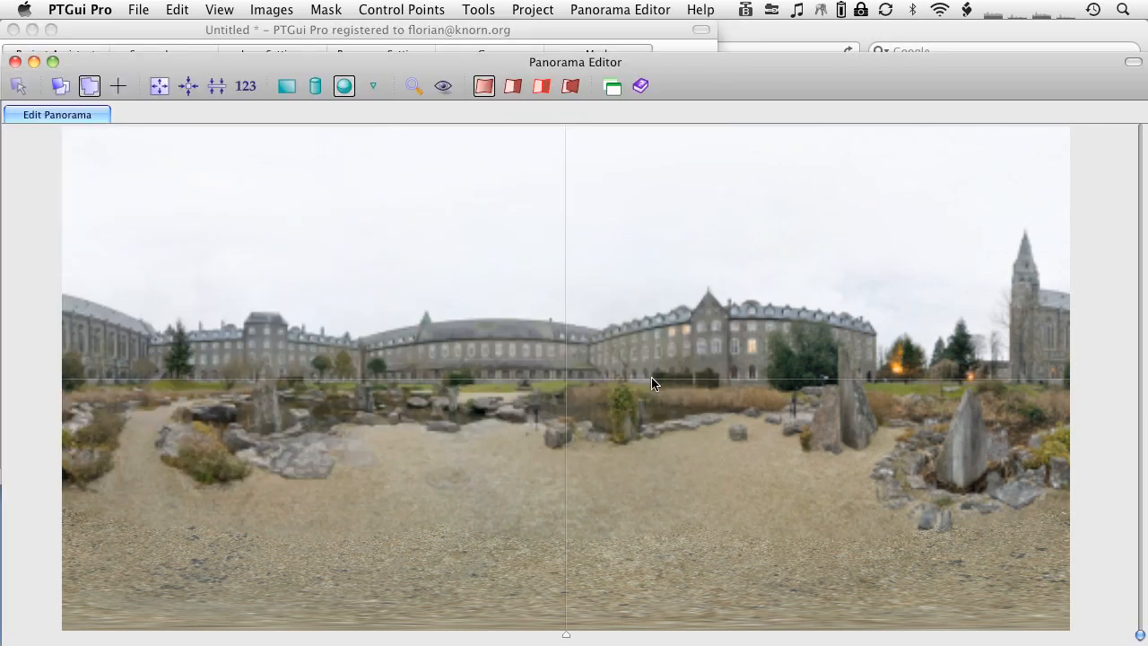
mouse_move(449, 431)
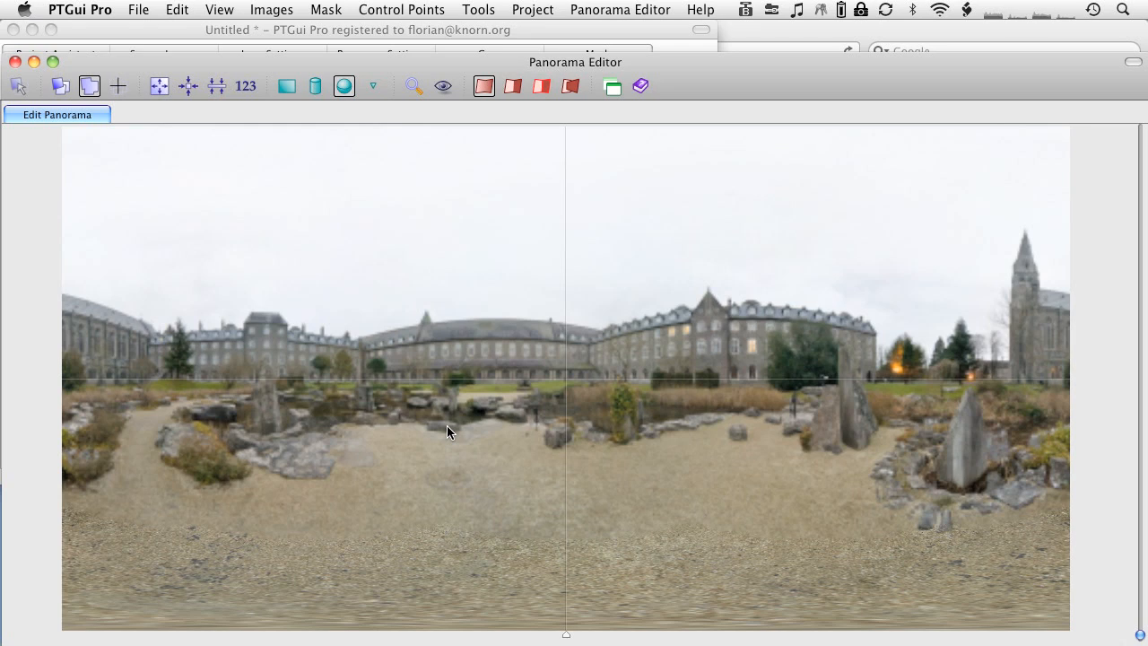
mouse_move(339, 361)
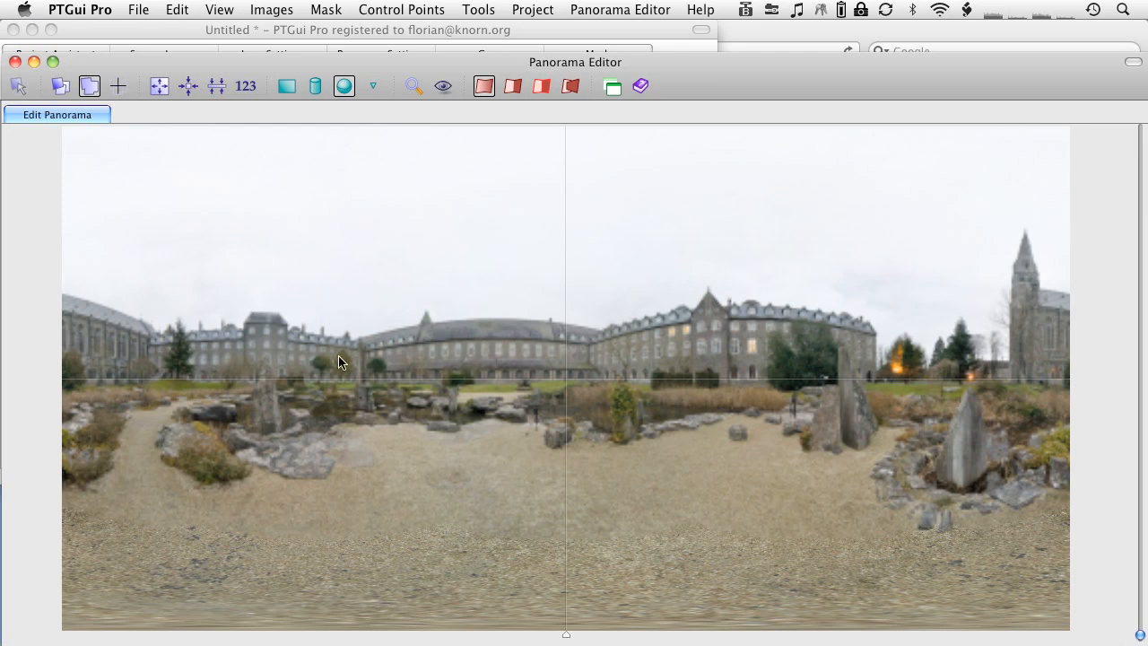